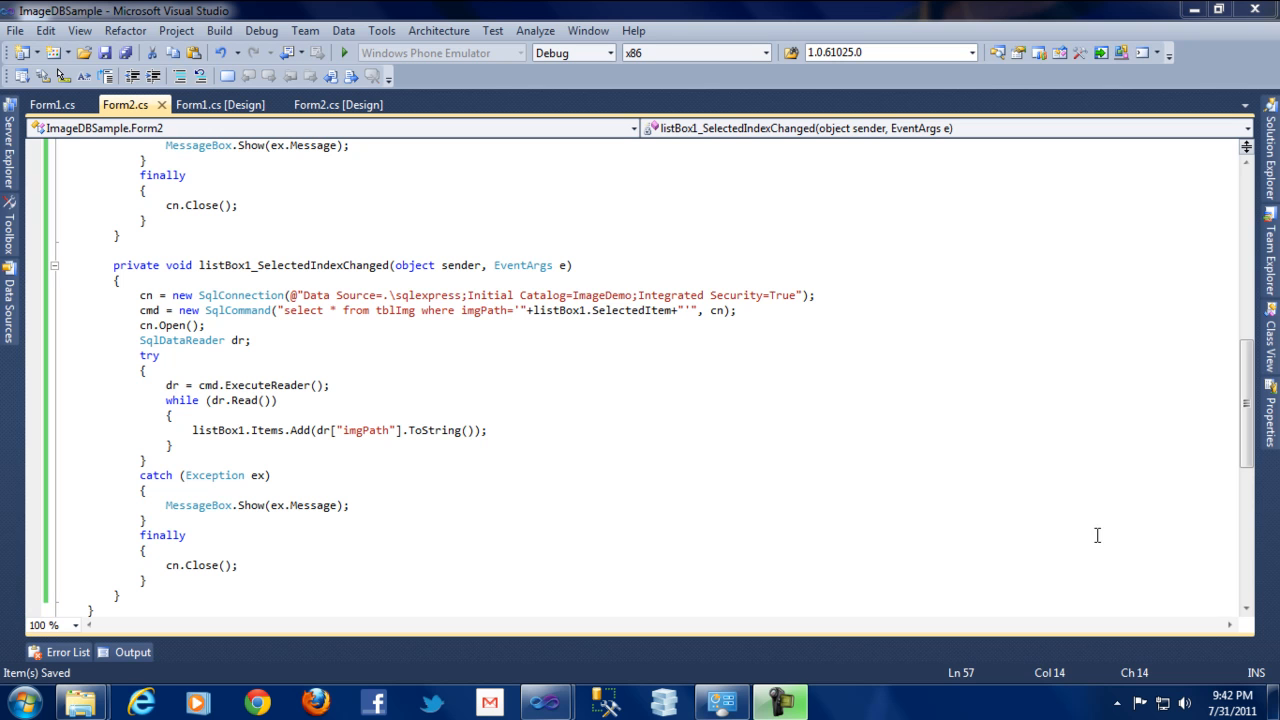
mouse_move(640, 320)
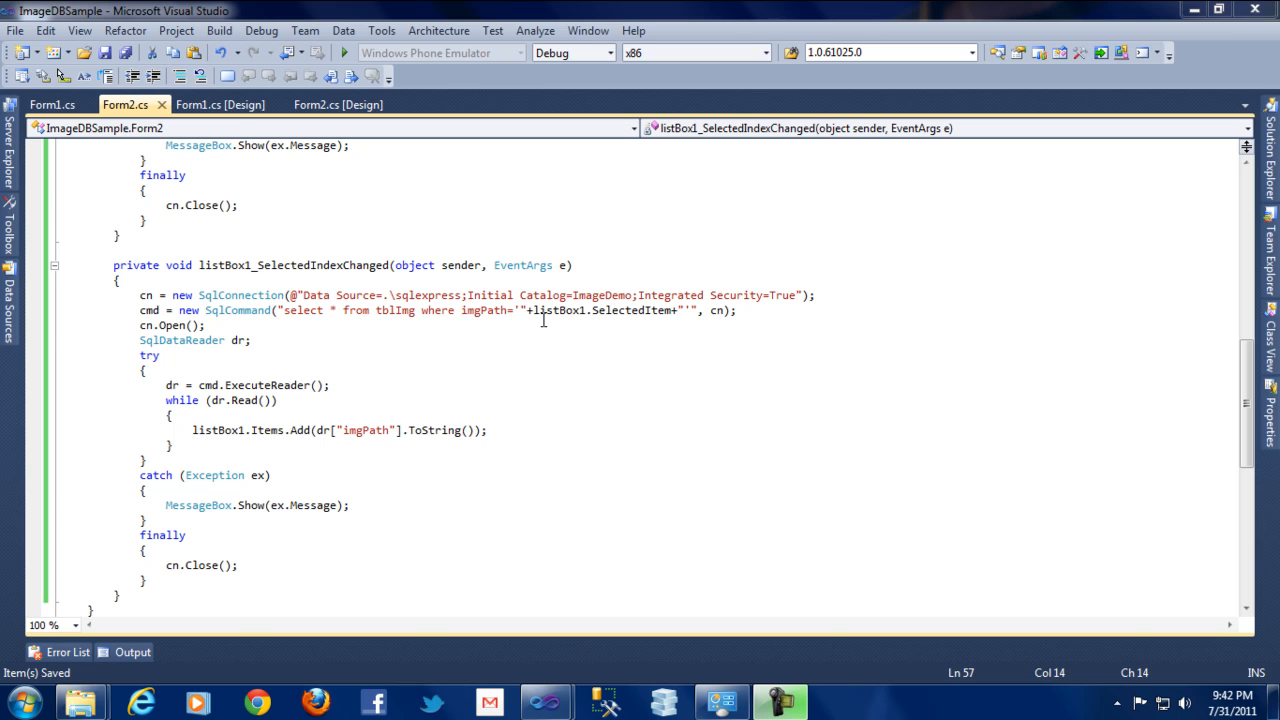
mouse_move(478, 310)
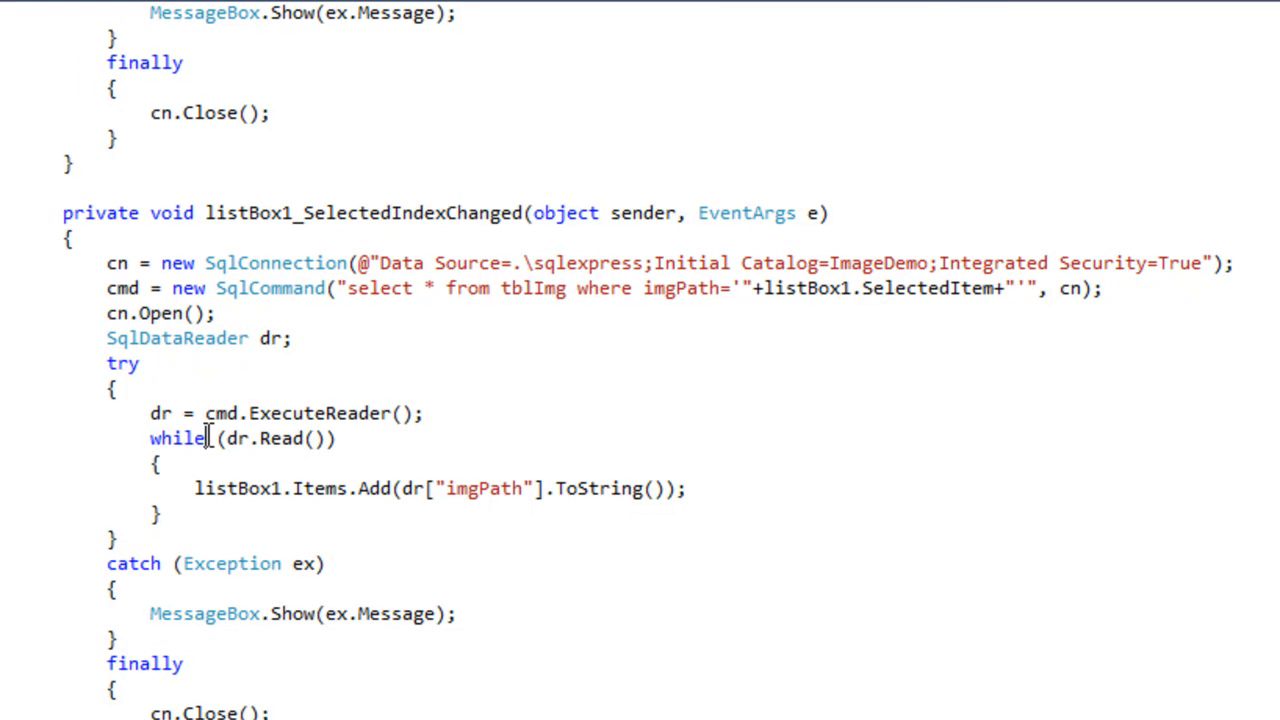
Replace the reader's 'while' with 'if' and remove the listBox1.Items.Add path line
double_click(175, 438)
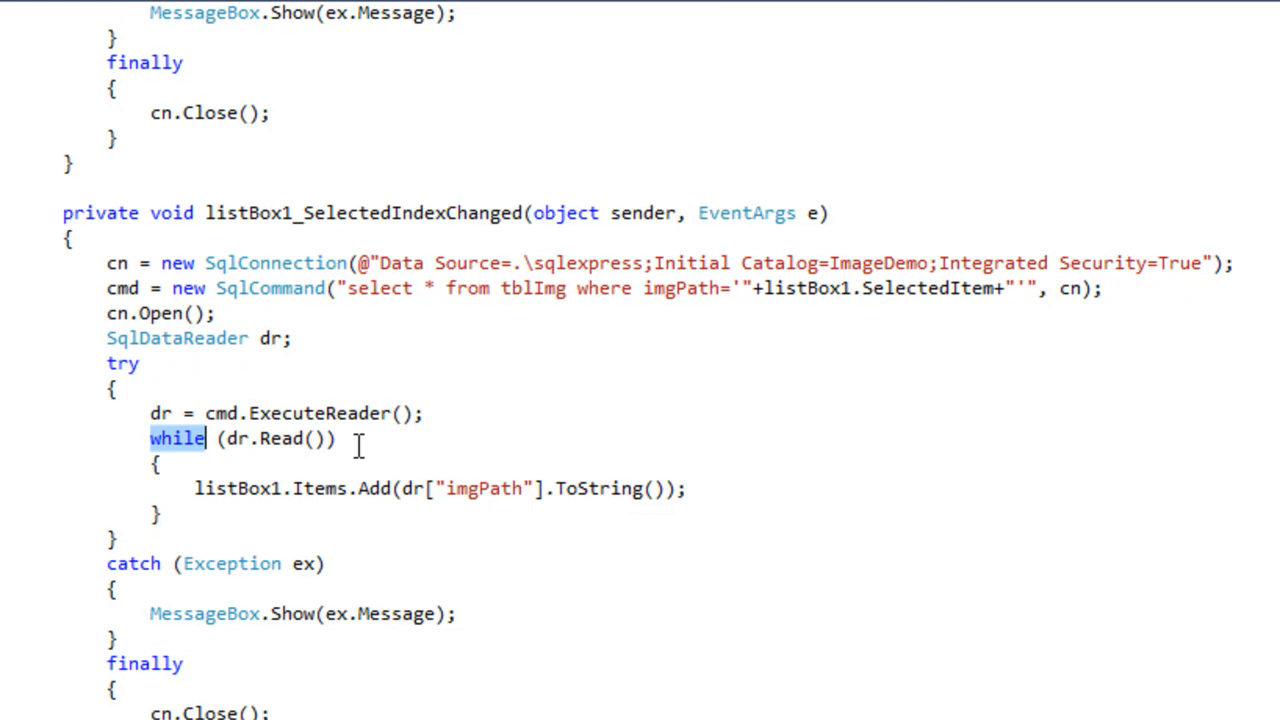
type("if")
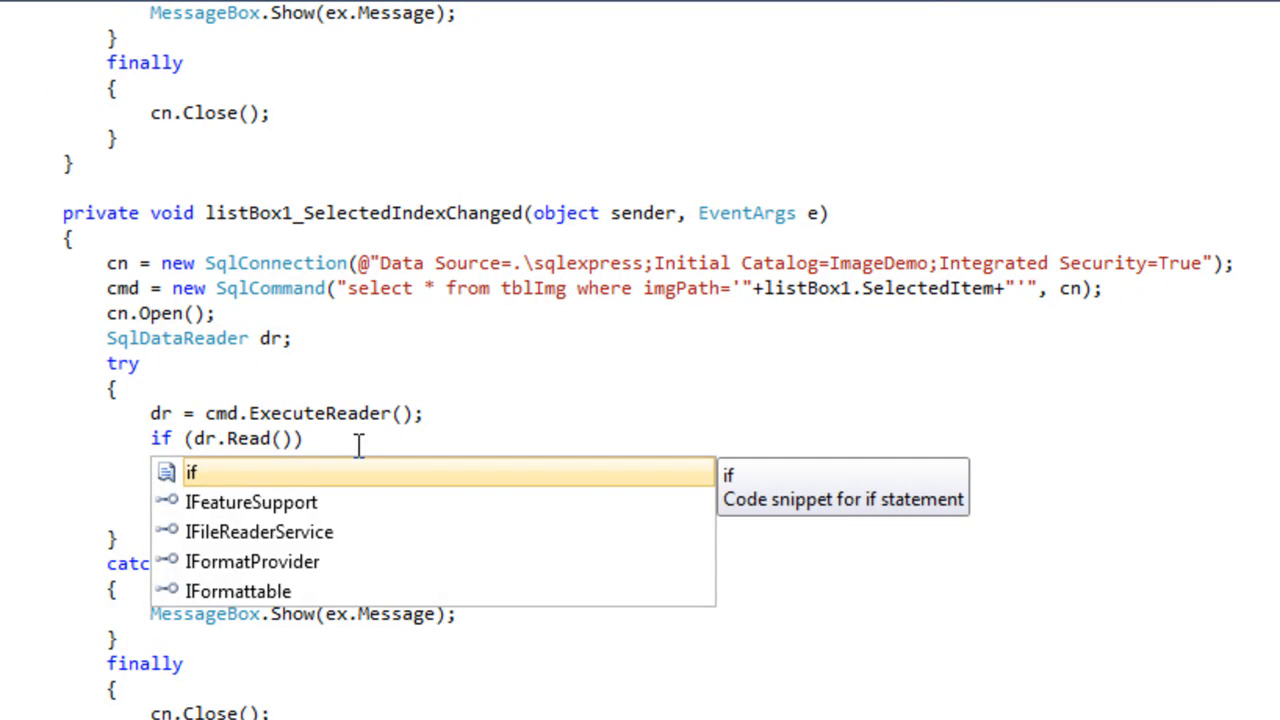
type("listBox1.Items.Add(dr[\"imgPath\"].ToString());")
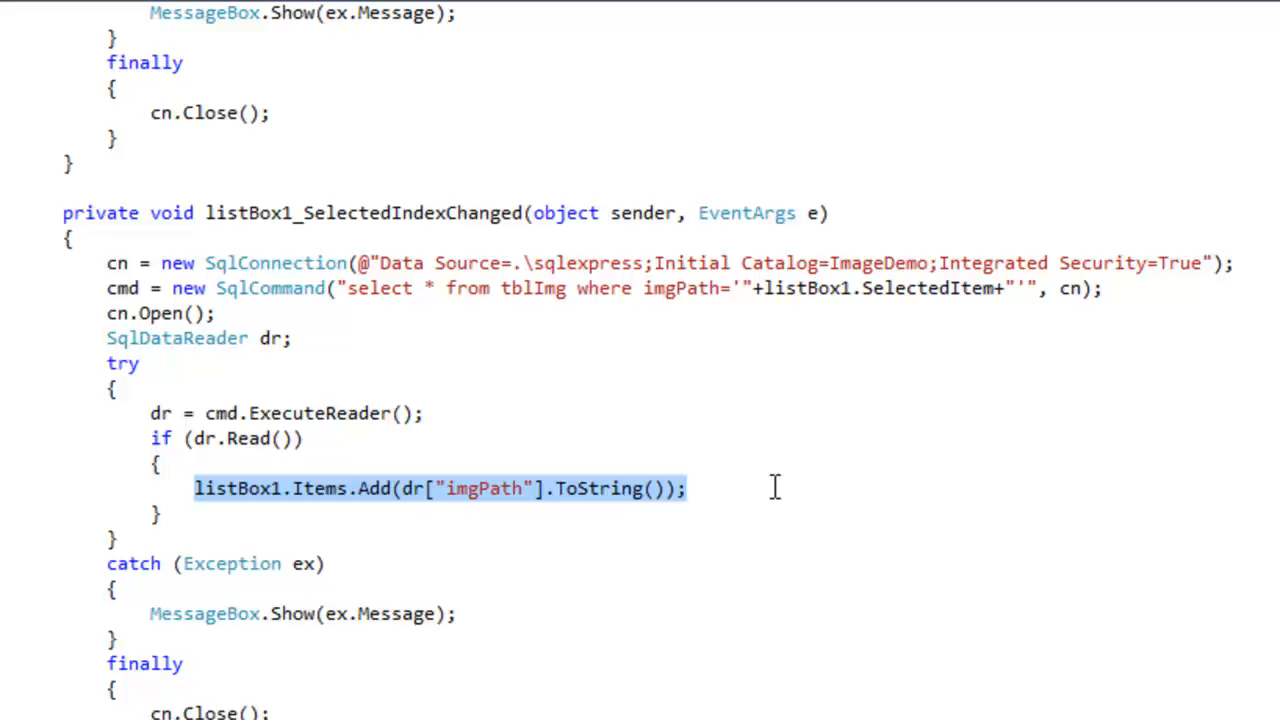
key("Delete")
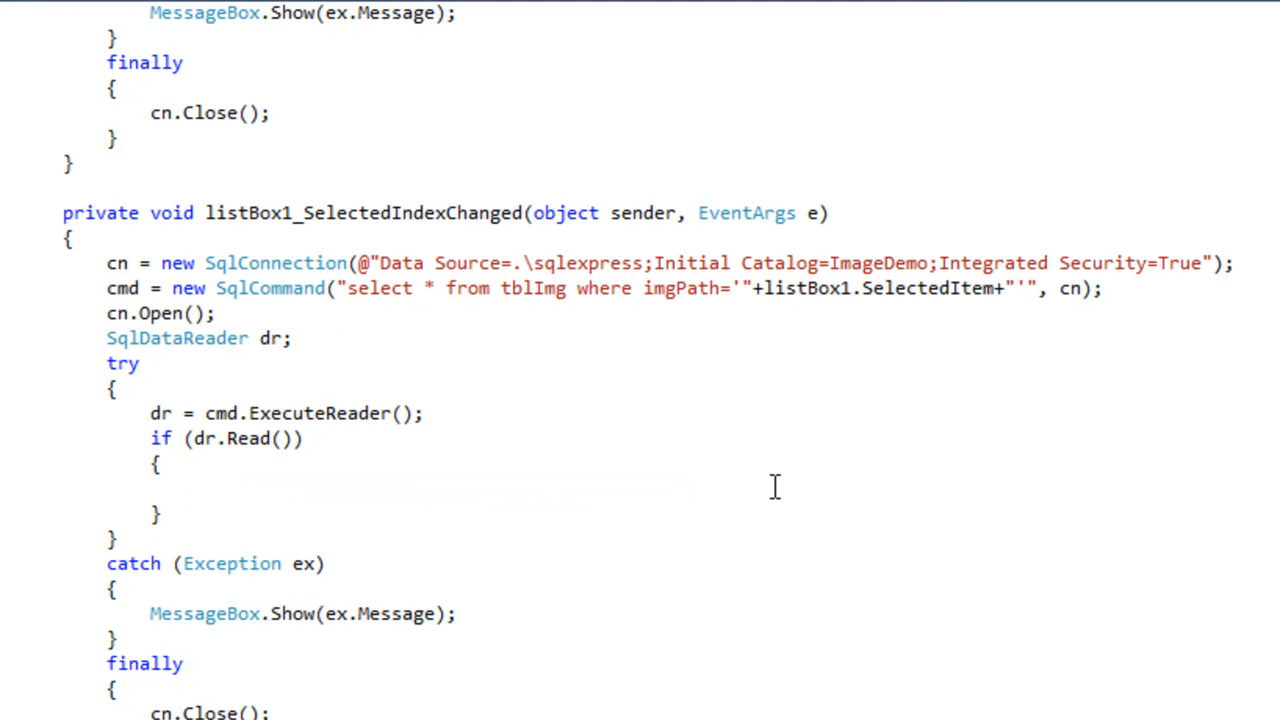
Add the line byte[] picarr = (byte[])dr["imgImage"]; inside the if block
type("byte[] p")
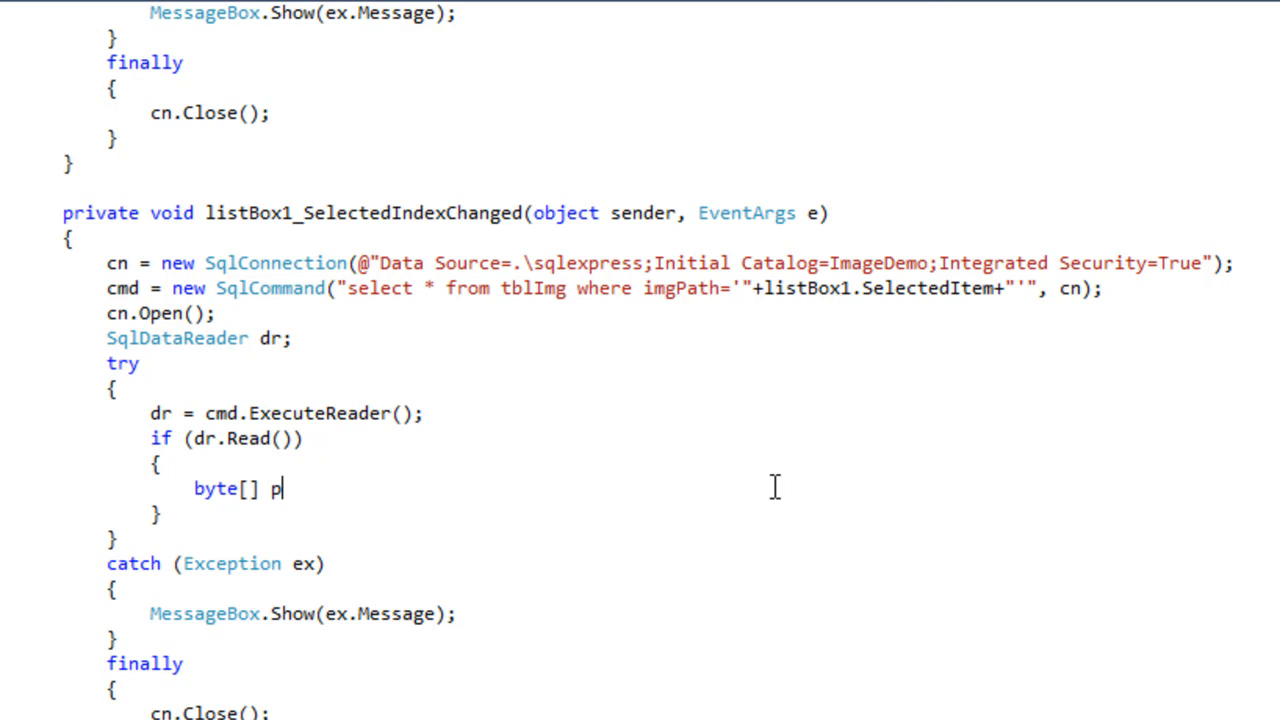
type("icarr")
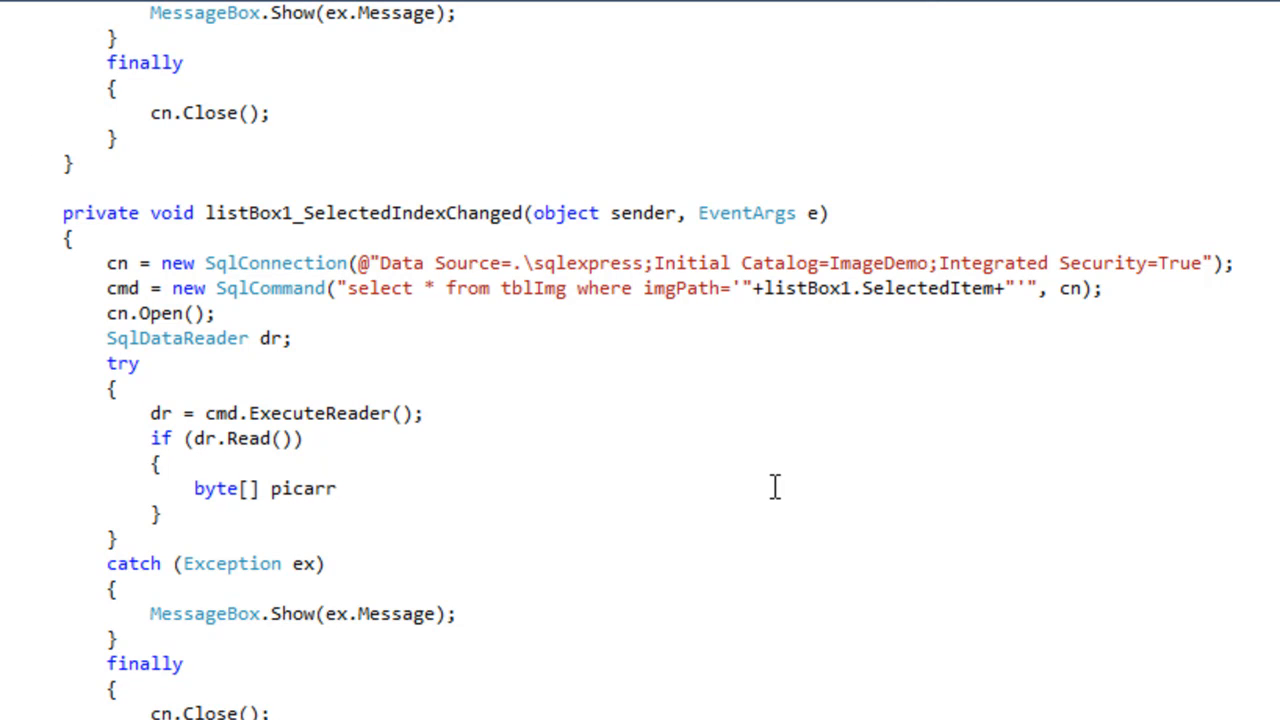
type("= new")
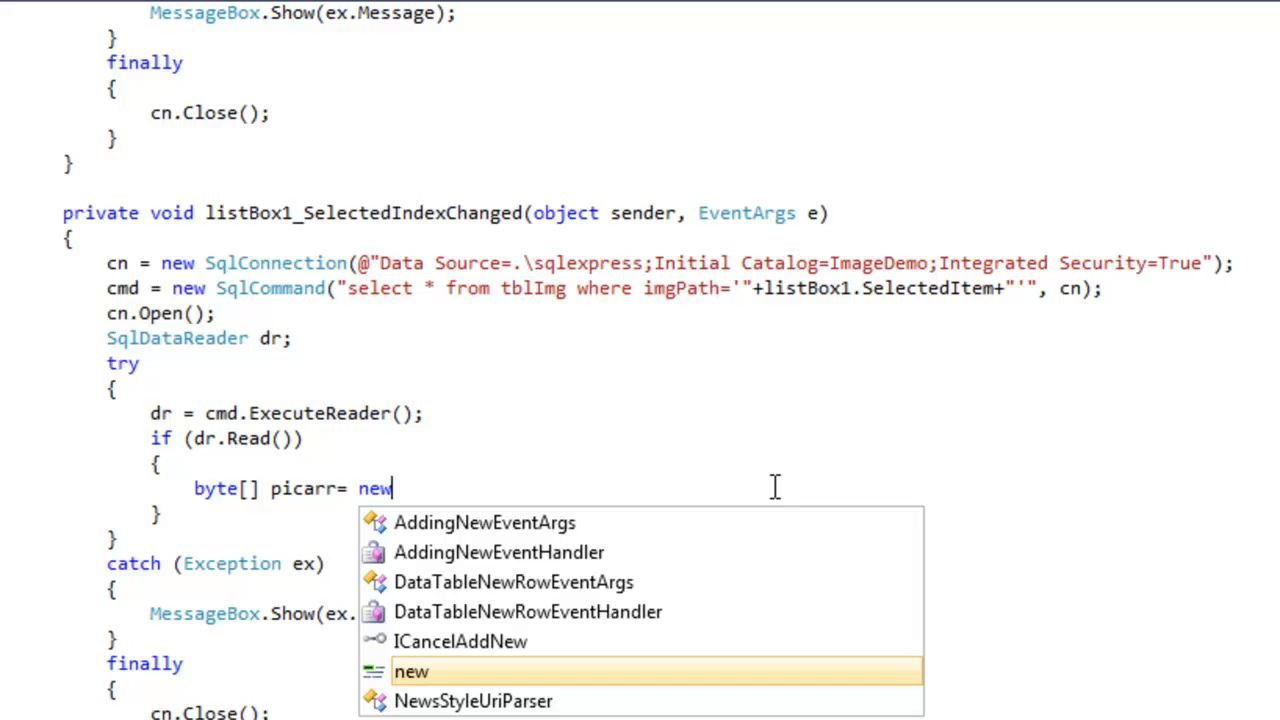
type("(")
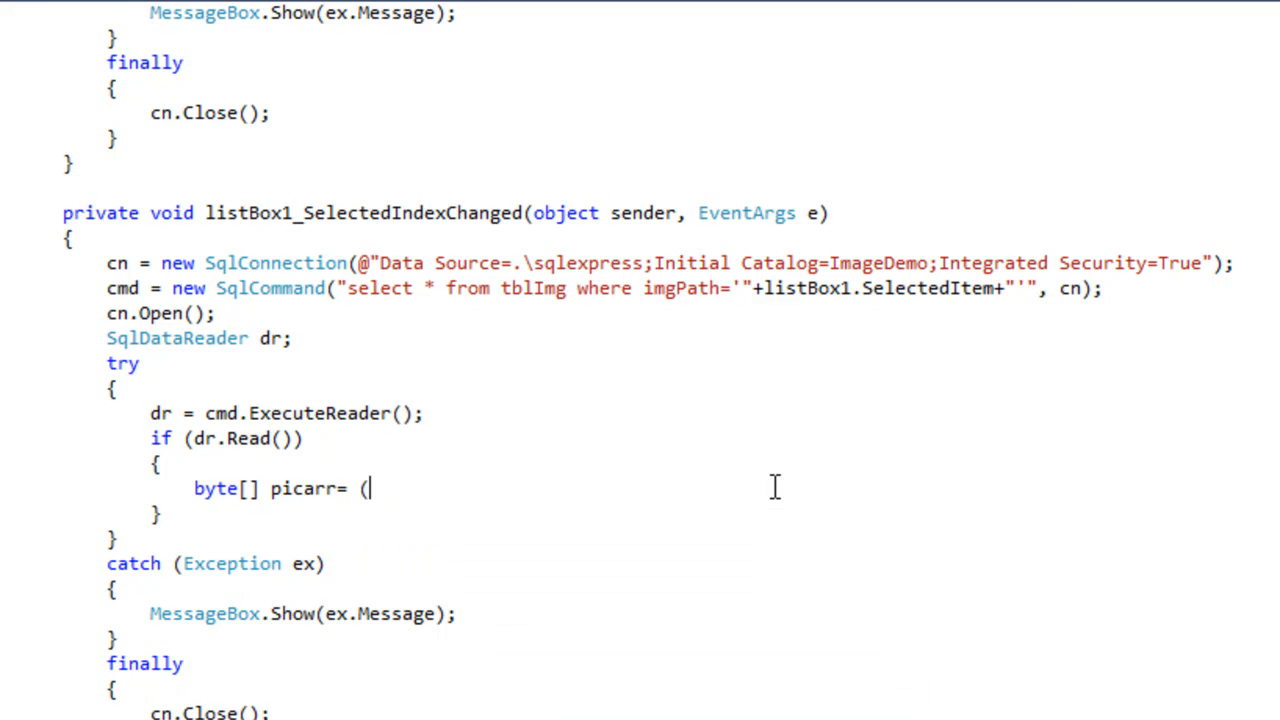
type("byte[")
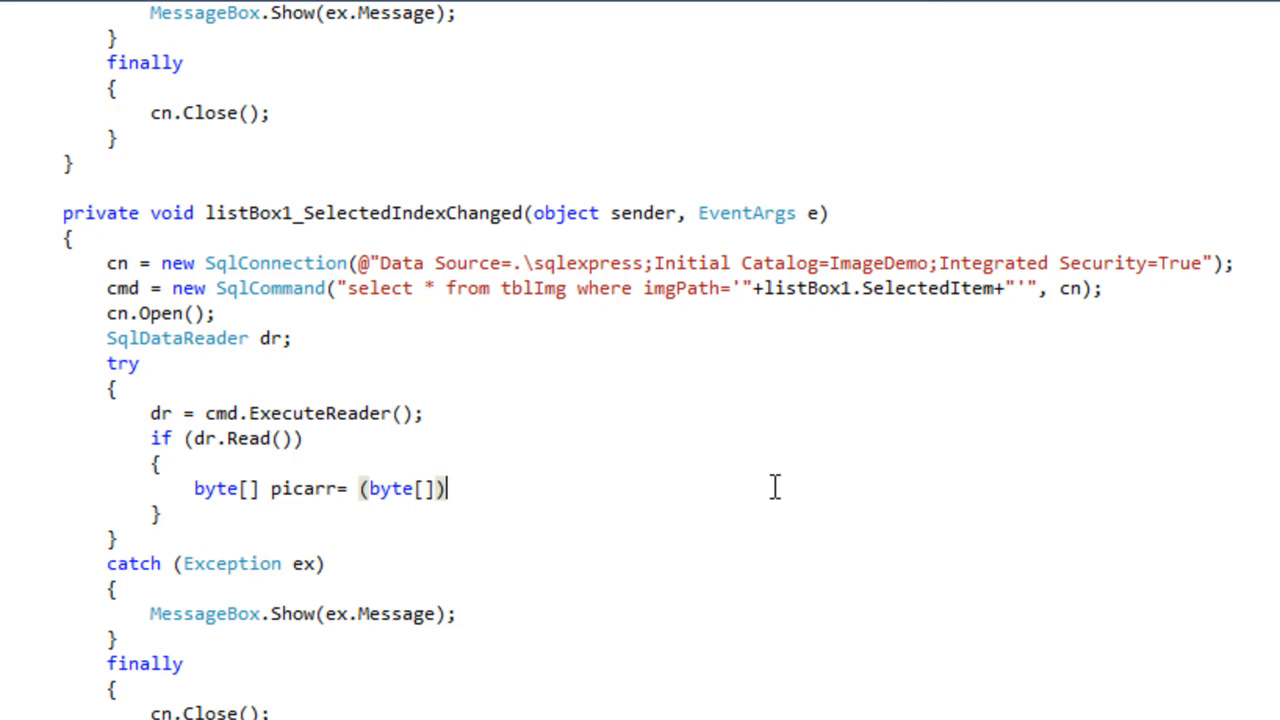
type("dr")
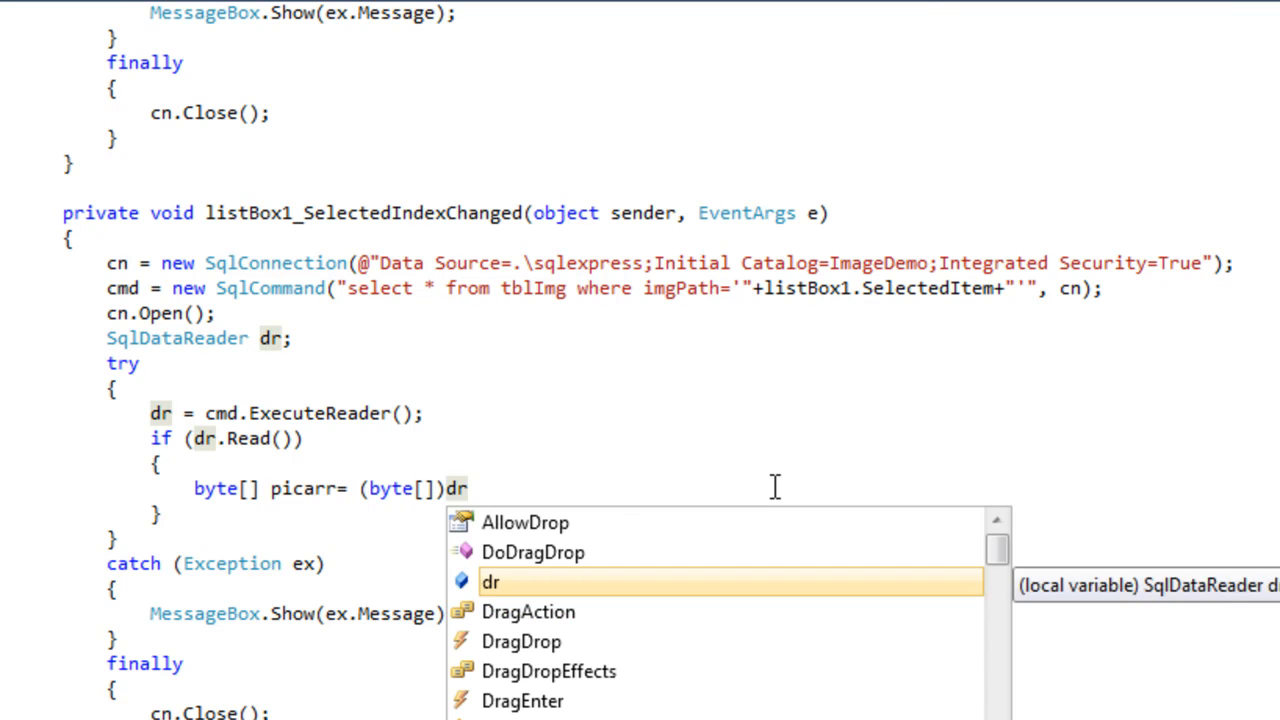
type("[\"img")
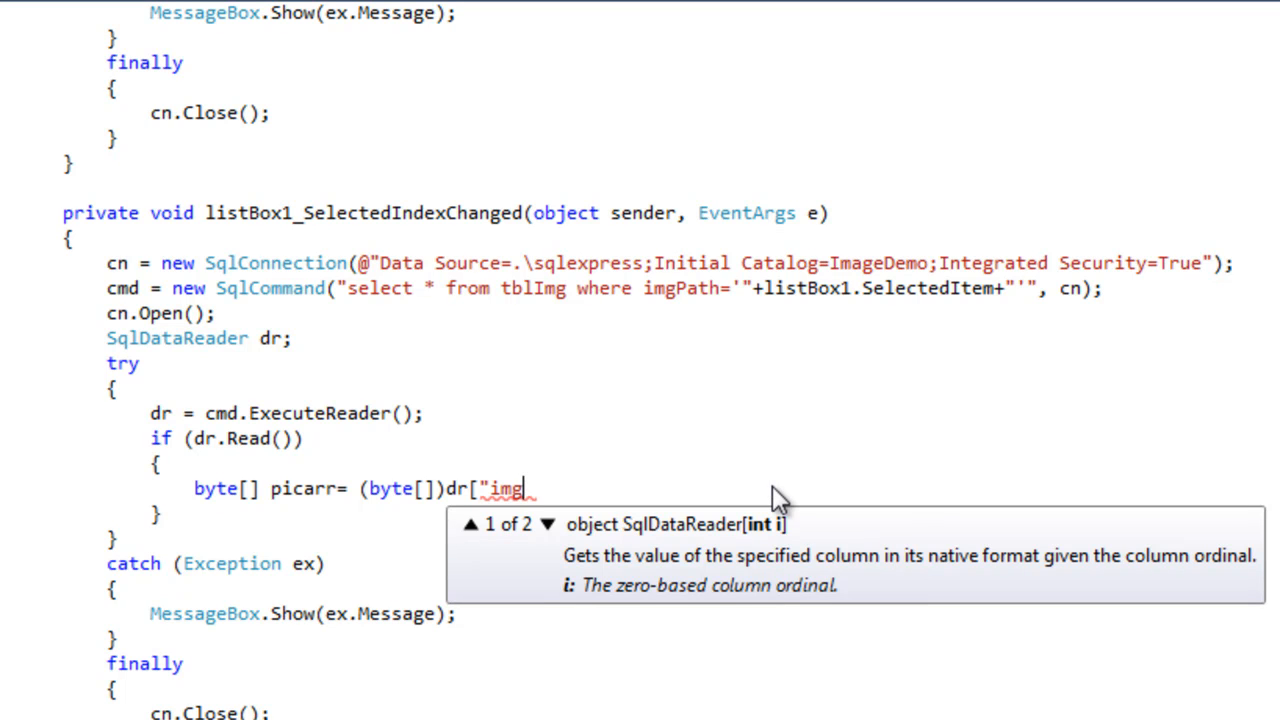
type("Image\"];")
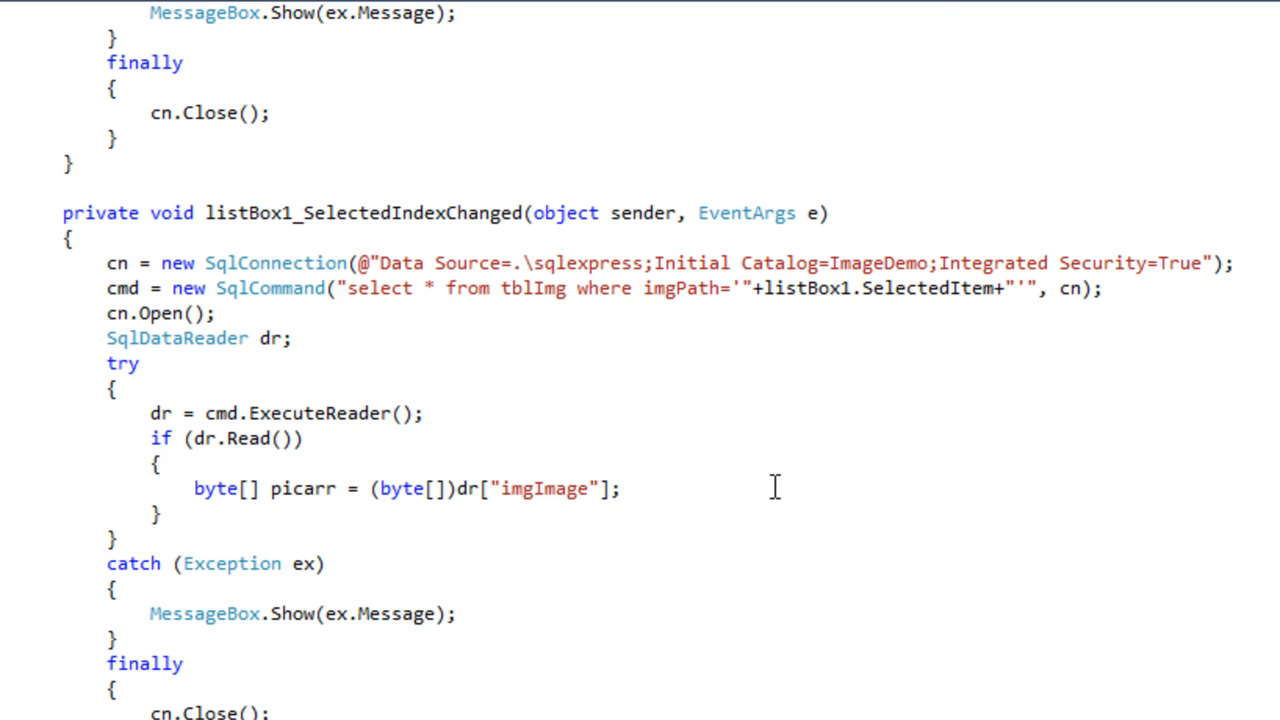
Wrap picarr in a new MemoryStream named ms
type("ms =")
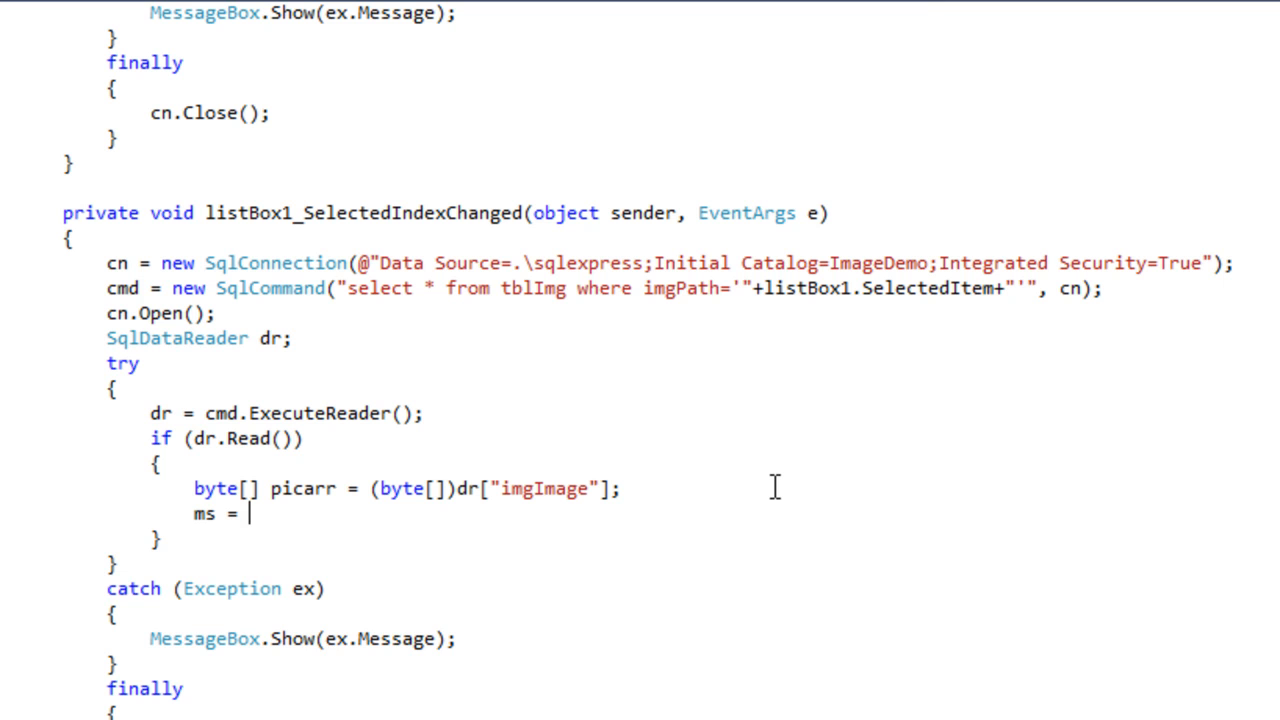
type("new")
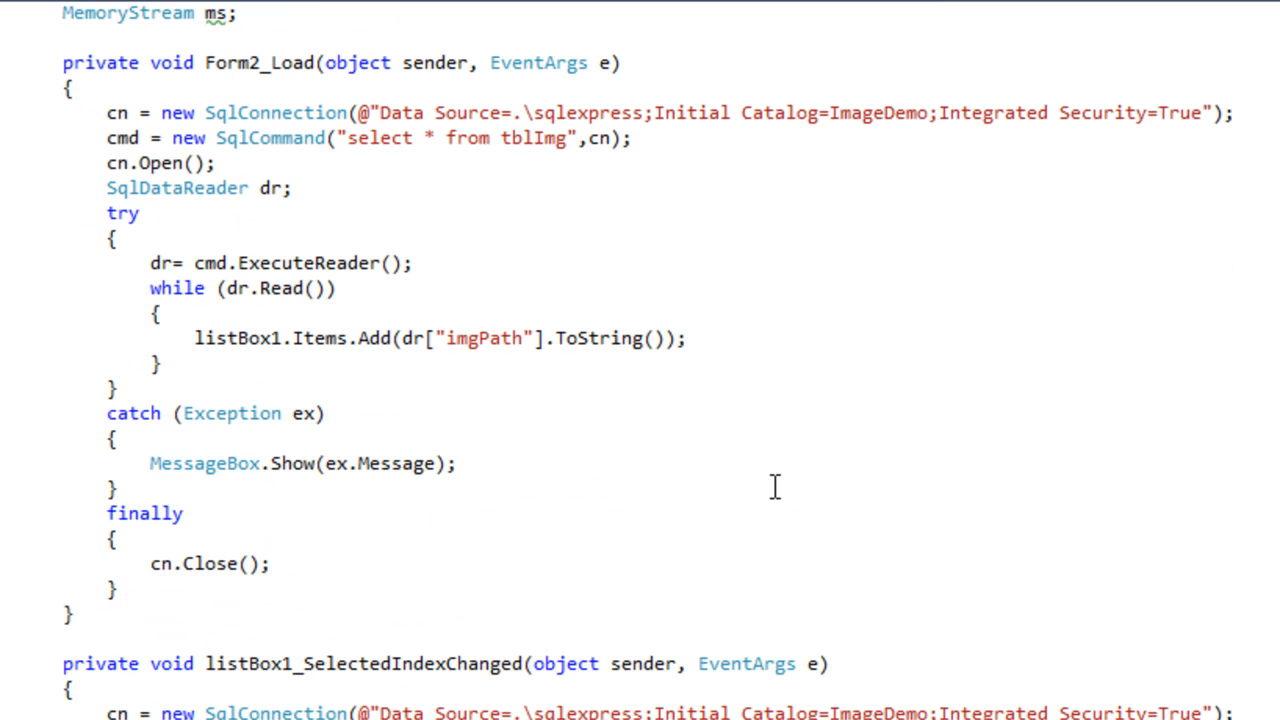
scroll("down", 3)
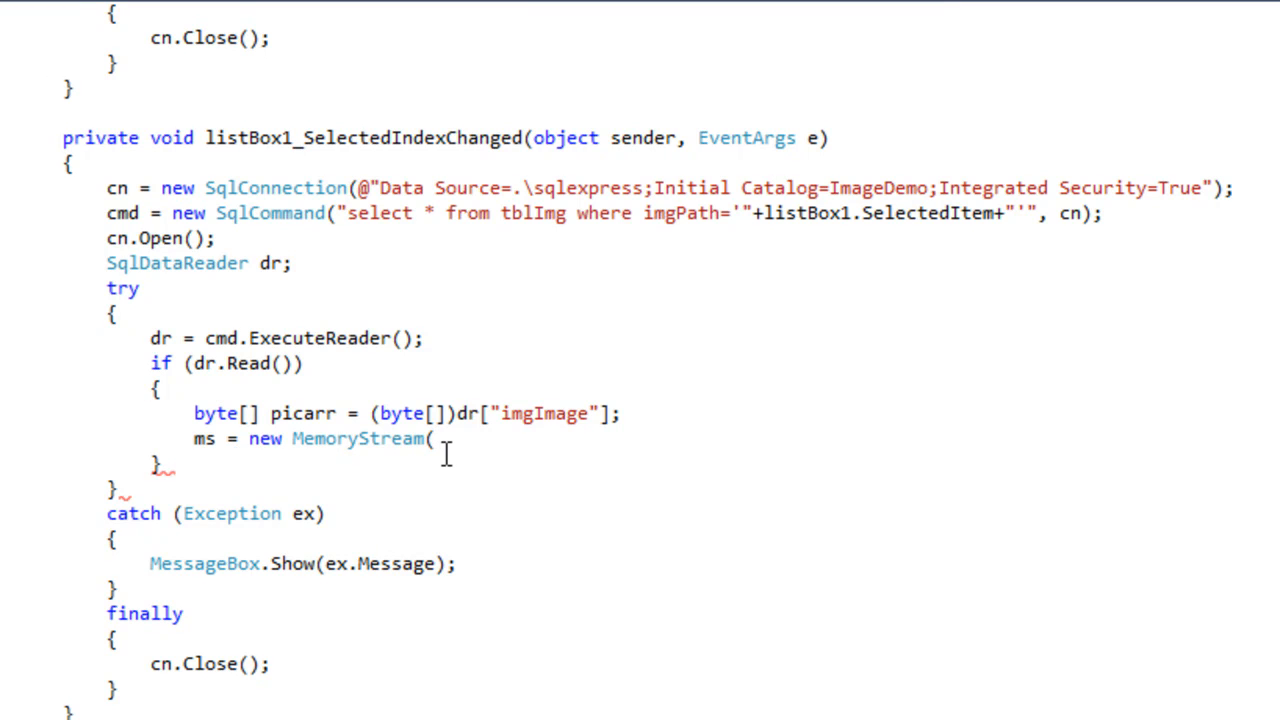
type("picarr)")
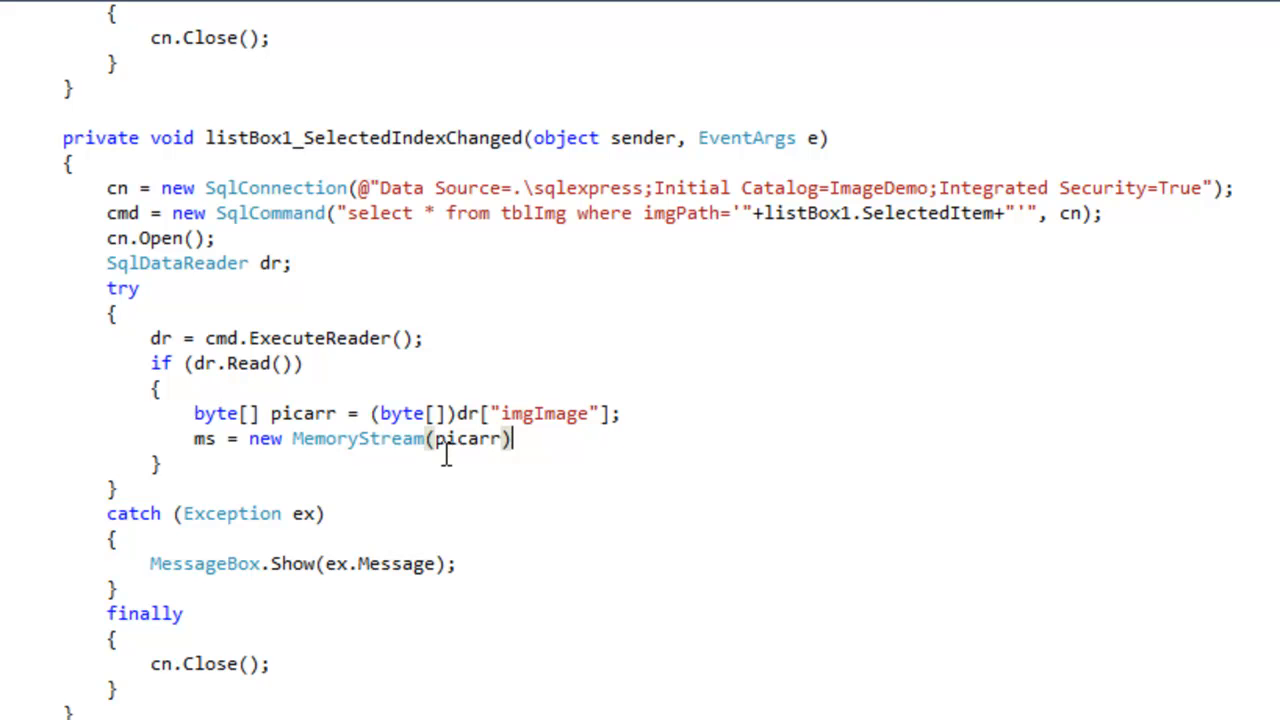
type(";")
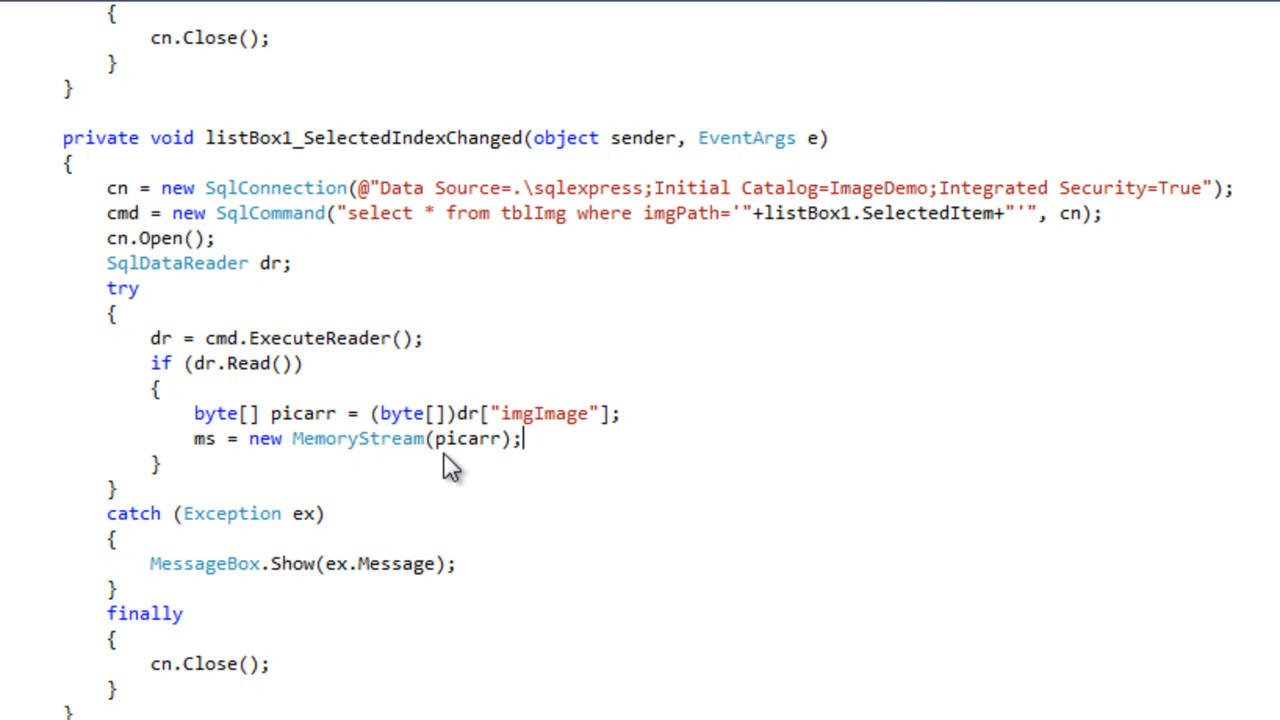
On a new line, add ms.Seek(0, SeekOrigin.Begin); using IntelliSense
key("enter")
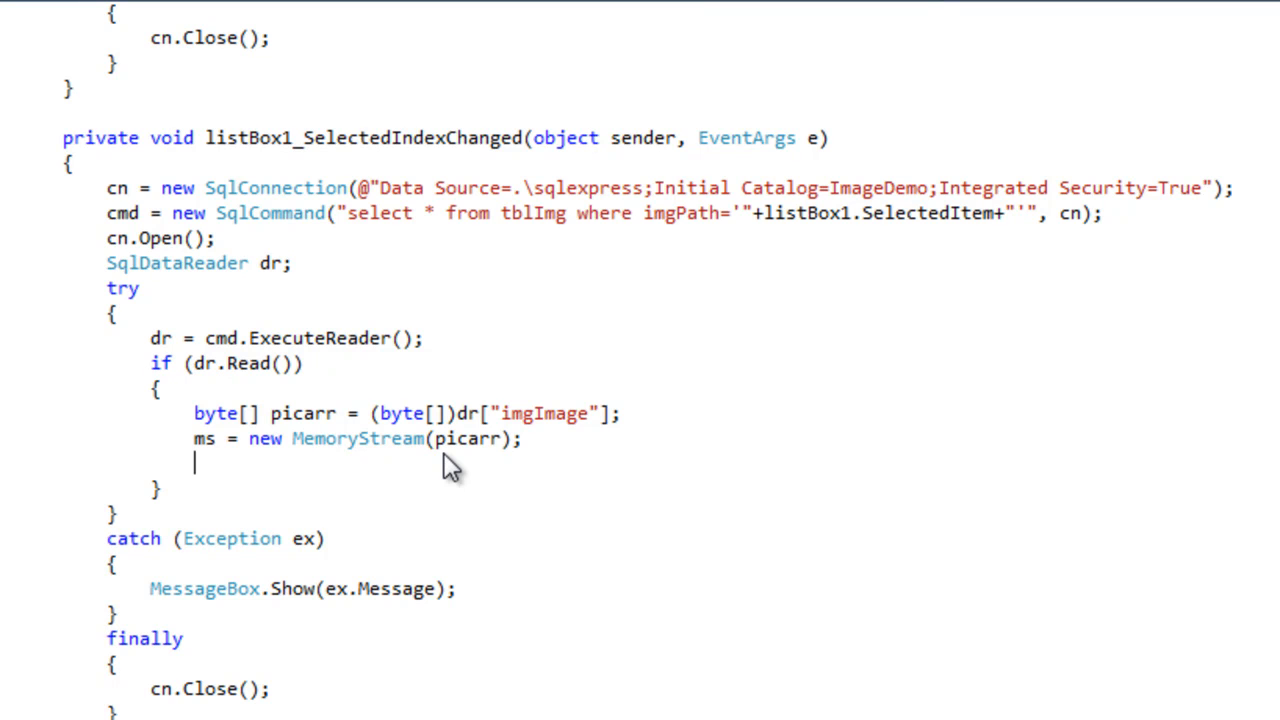
type("ms")
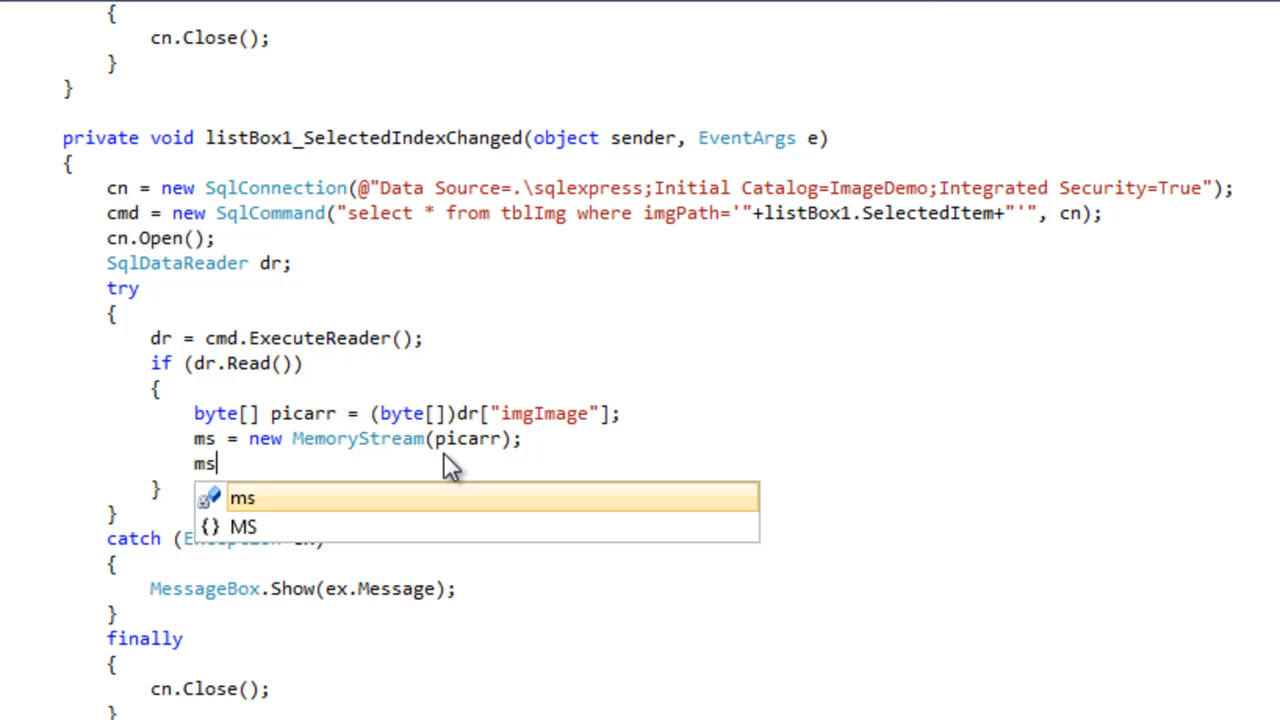
type(".se")
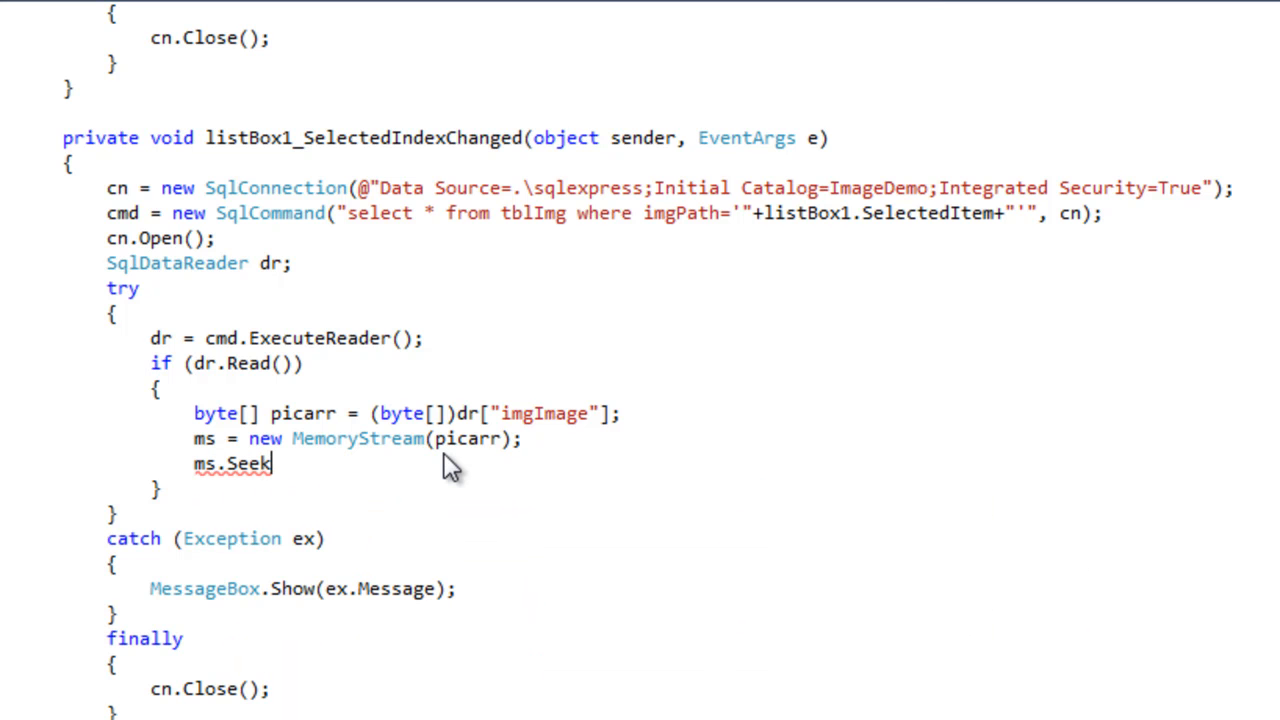
type("(")
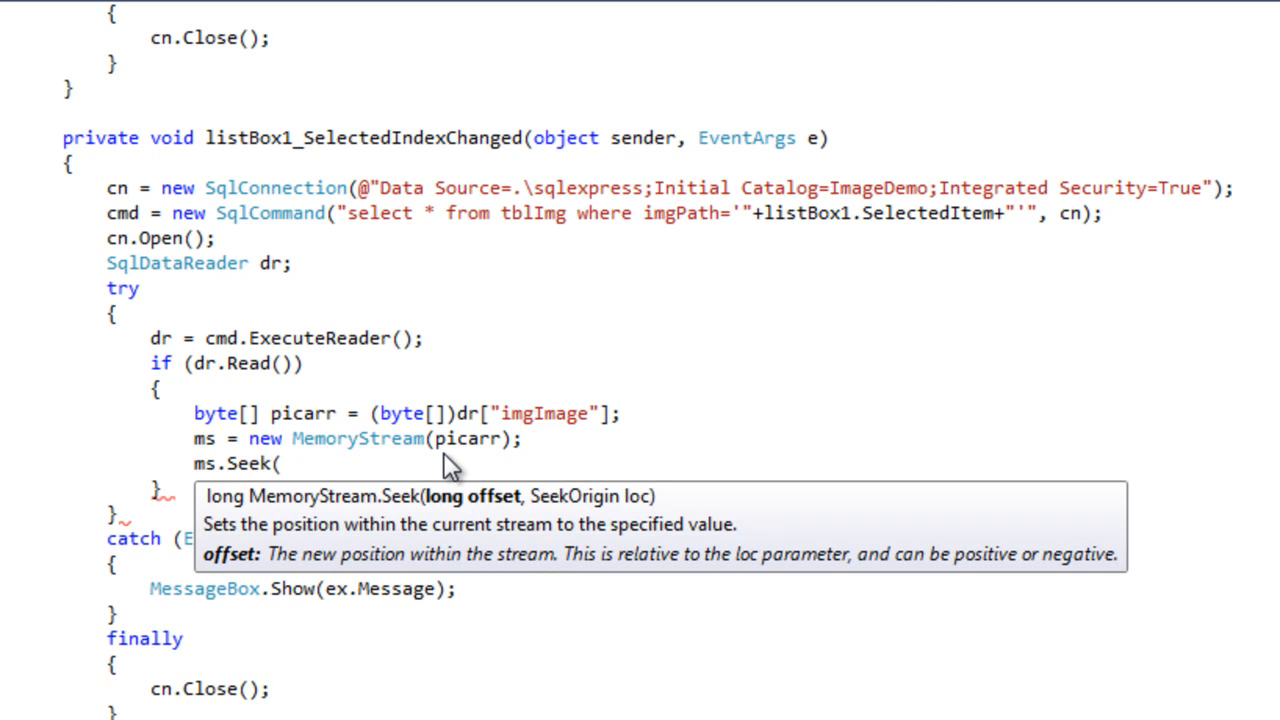
type("0")
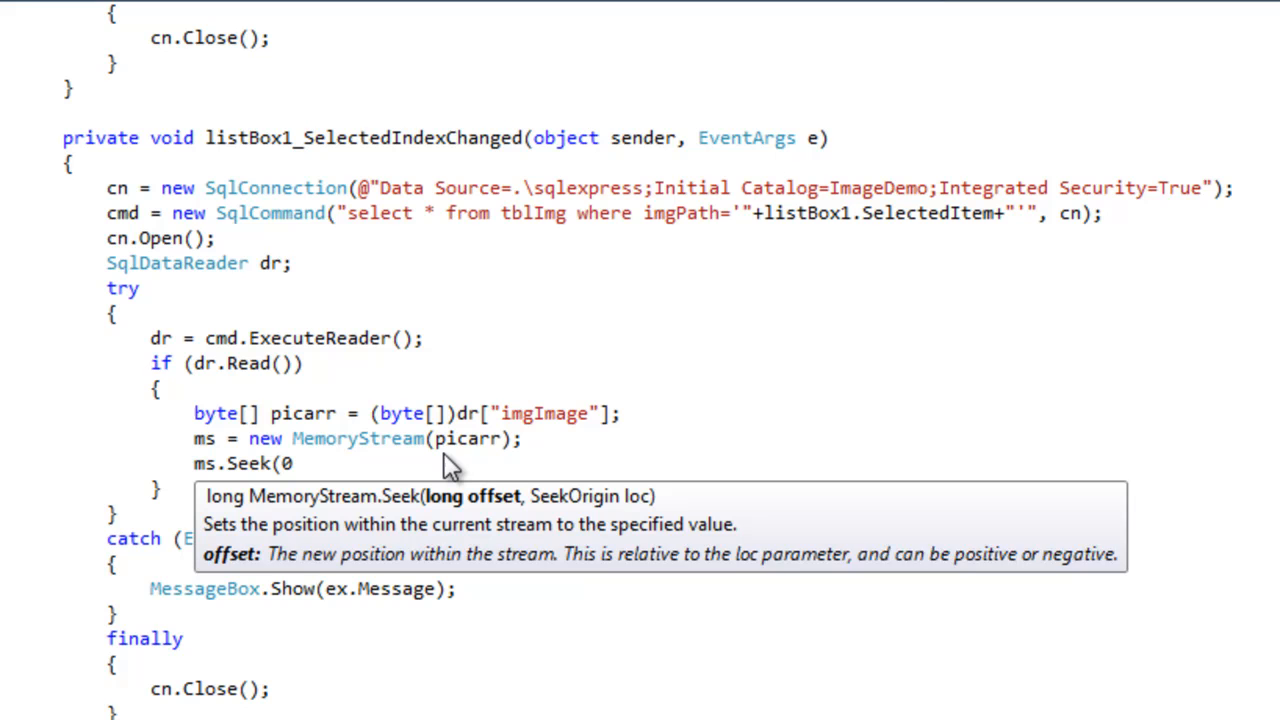
type(",")
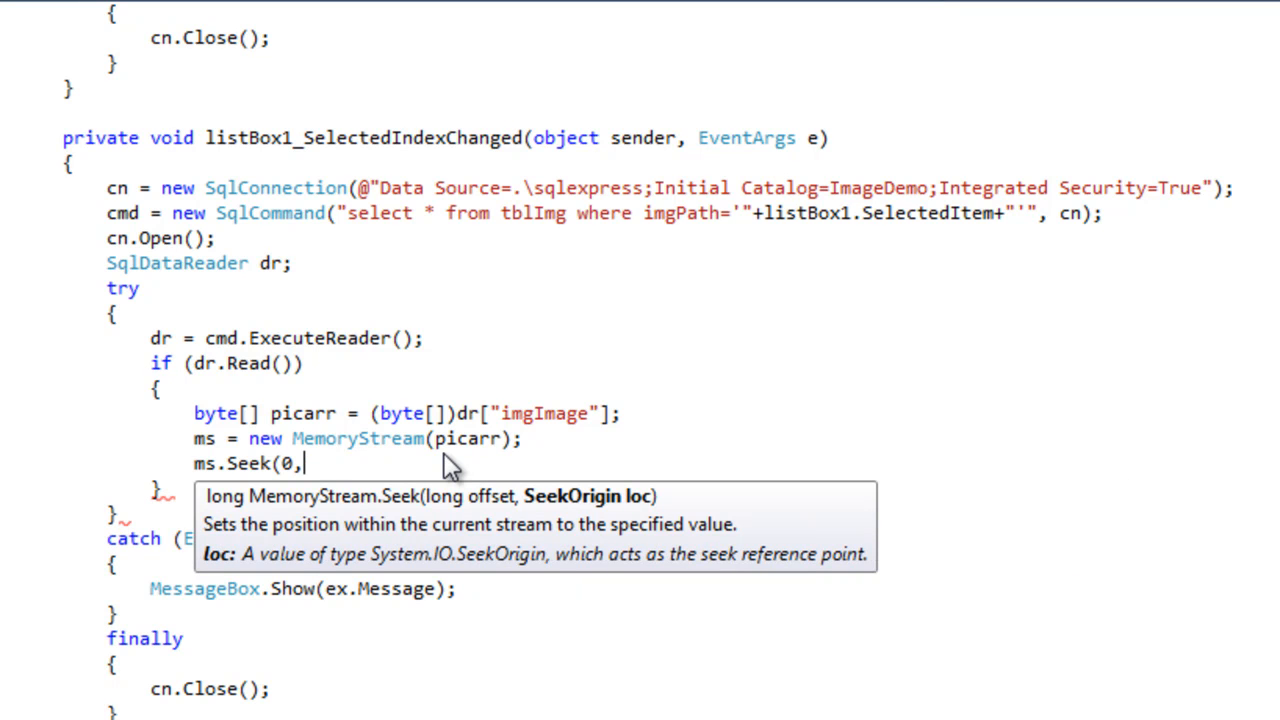
type("SeekOrigin.Begin);")
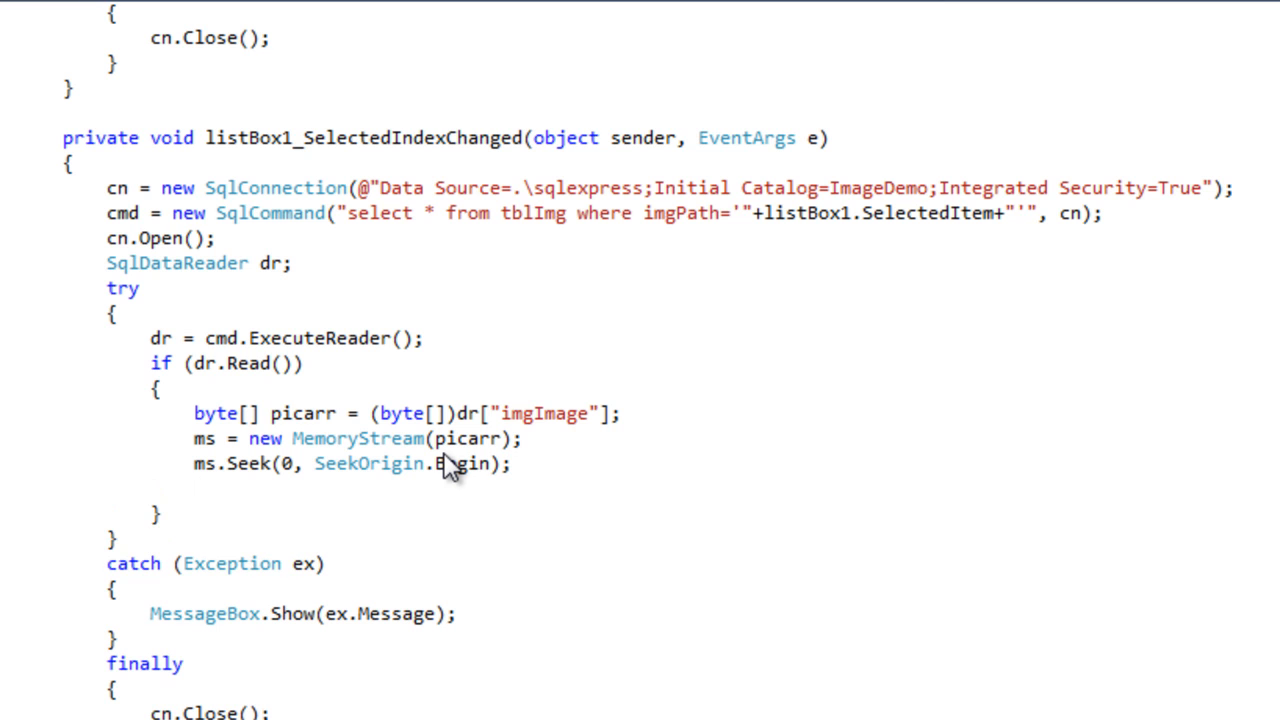
Add pictureBox1.Image = Image.FromStream(ms); to the if block
type("Pi")
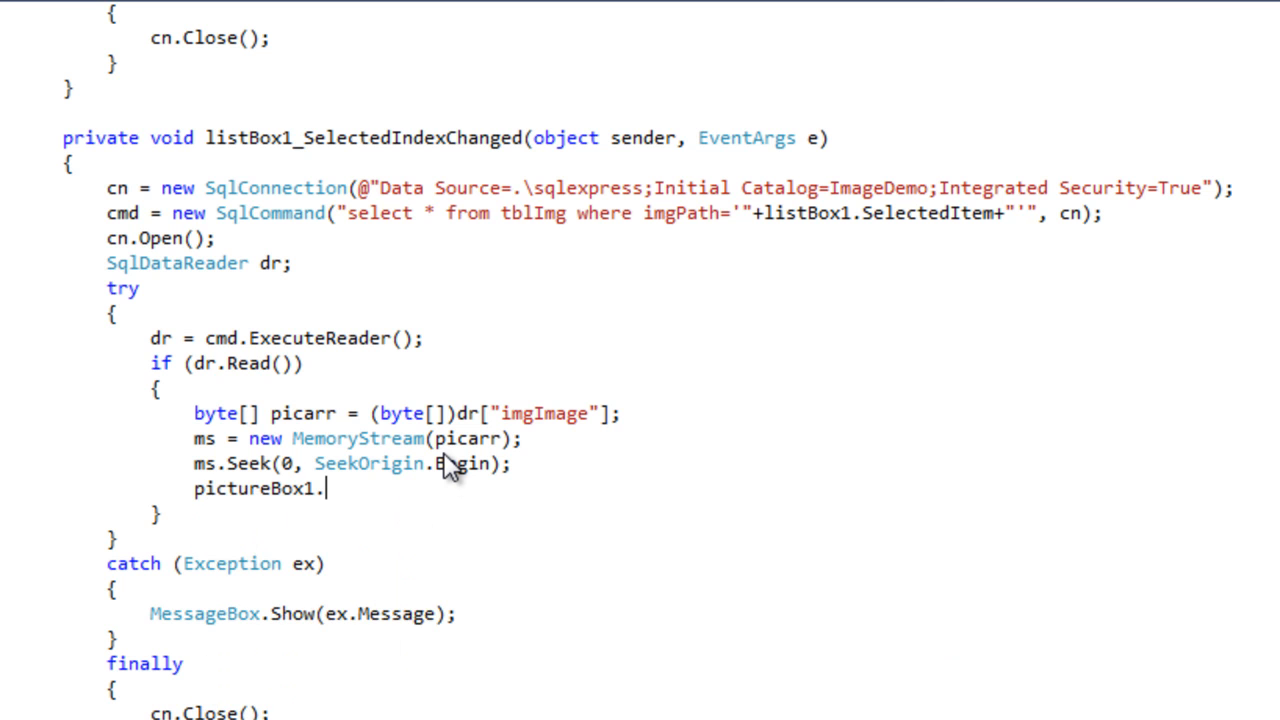
type("im")
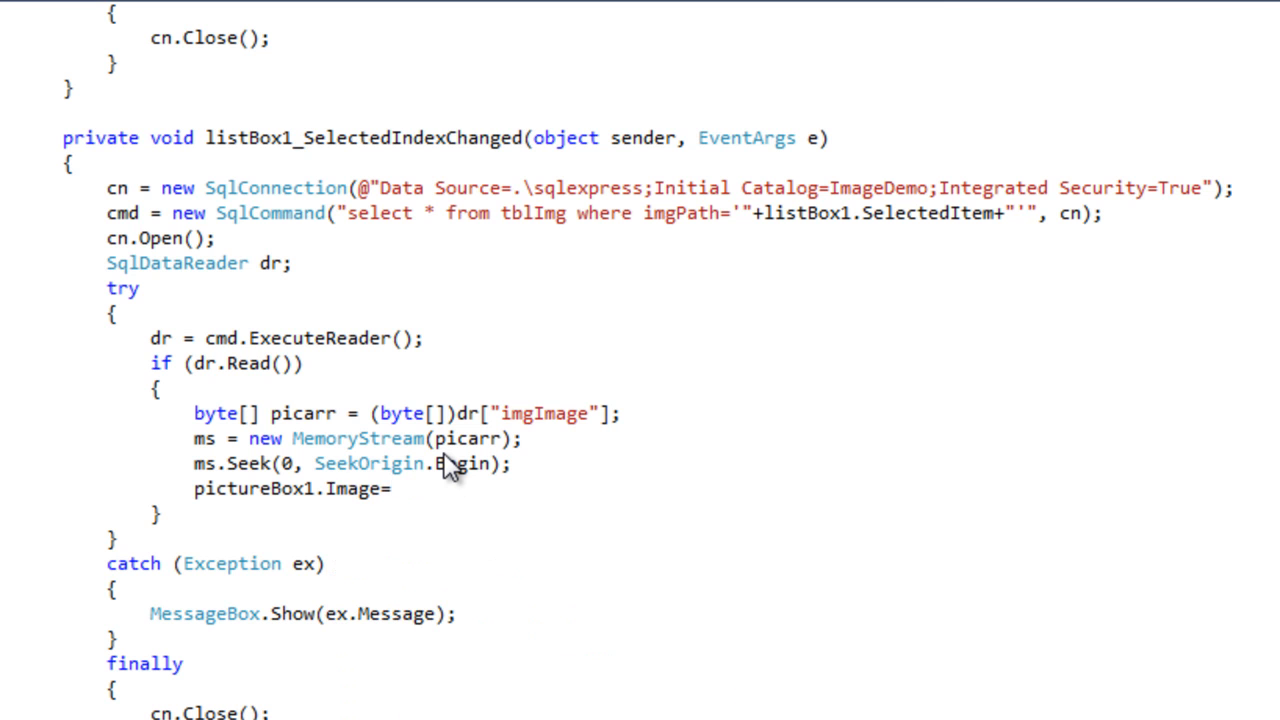
type("im")
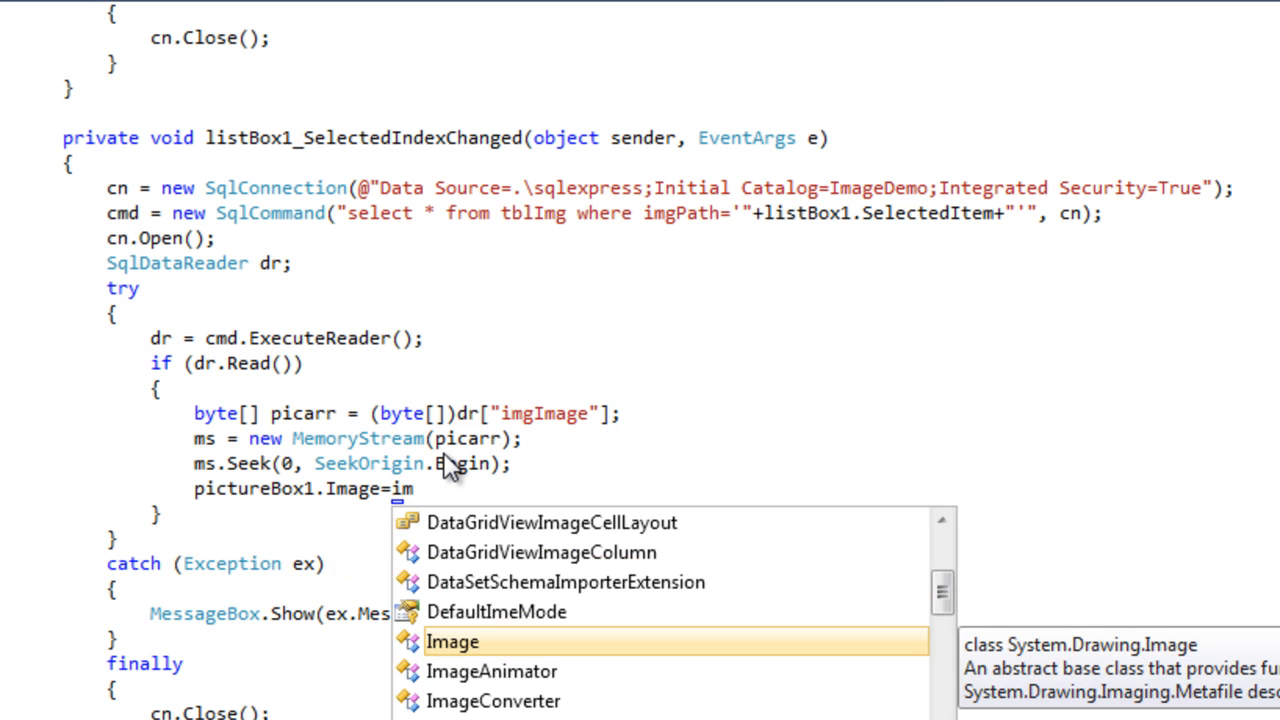
type("Image.FromStream")
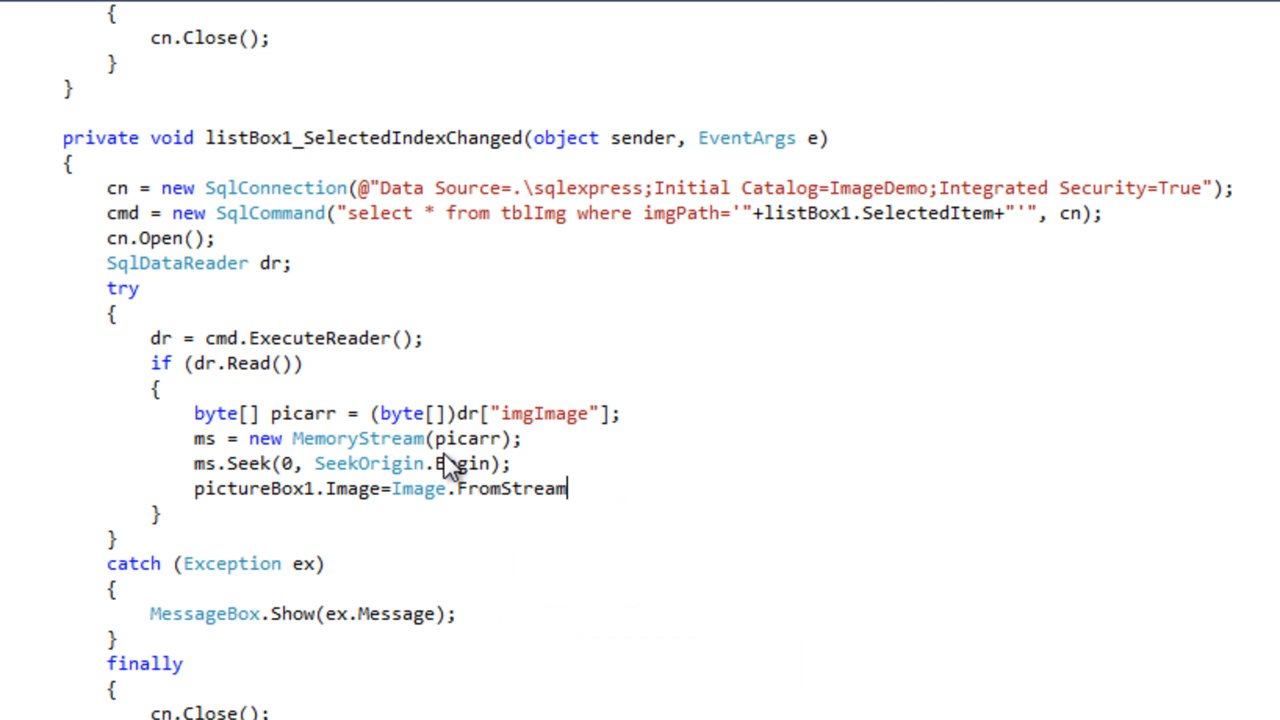
type("(")
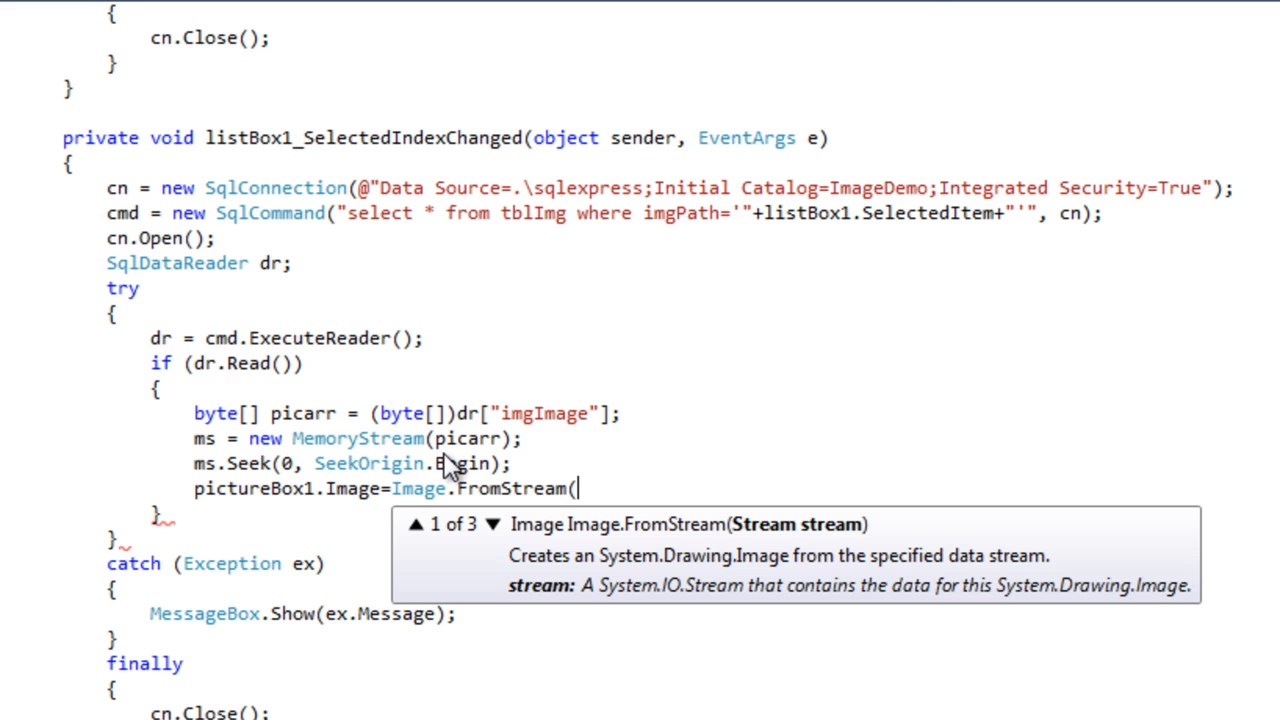
type("ms")
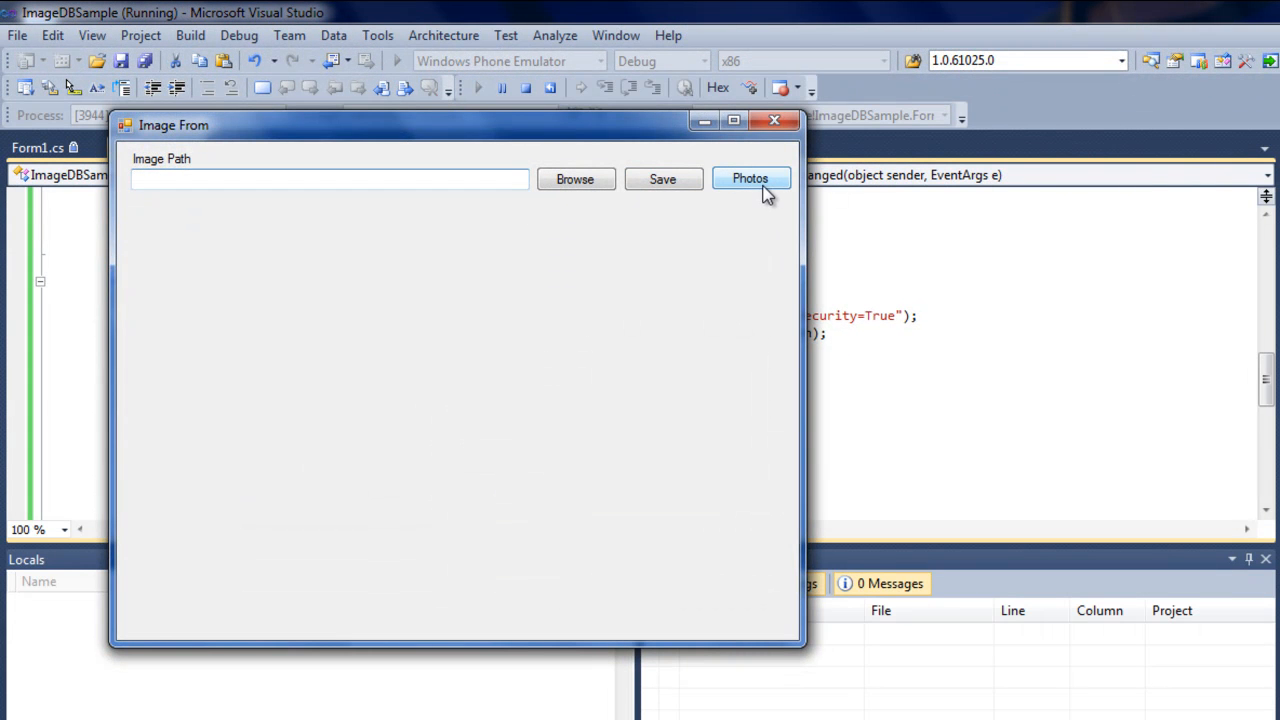
Open Photos in the running app to view the flower image, then close the app
left_click(750, 178)
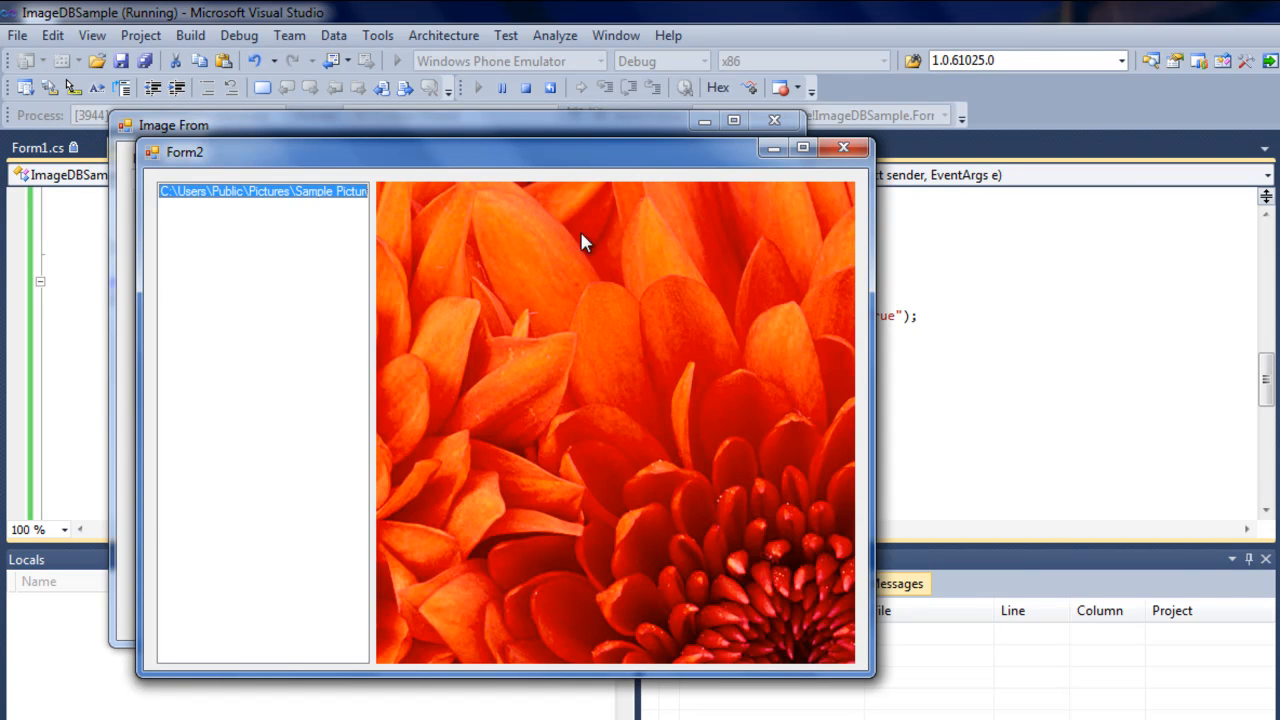
left_click(843, 148)
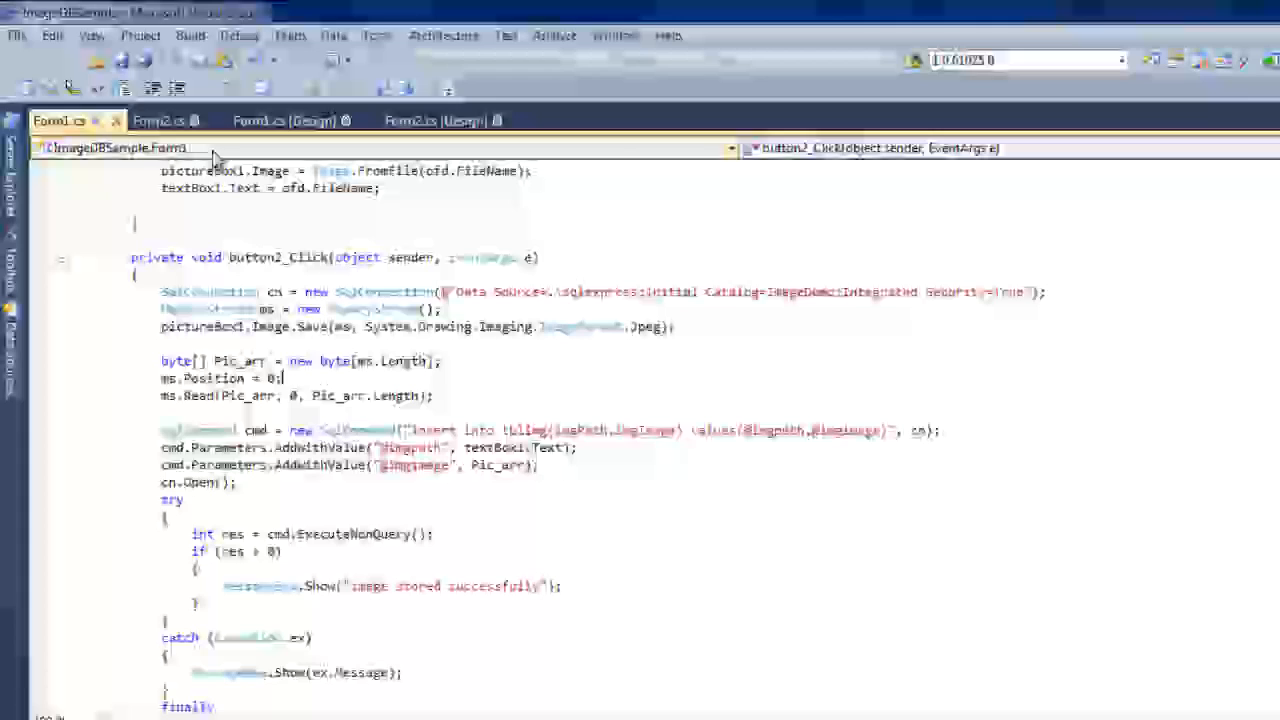
Set Form2's PictureBox Size Mode to StretchImage and relaunch the app
left_click(258, 120)
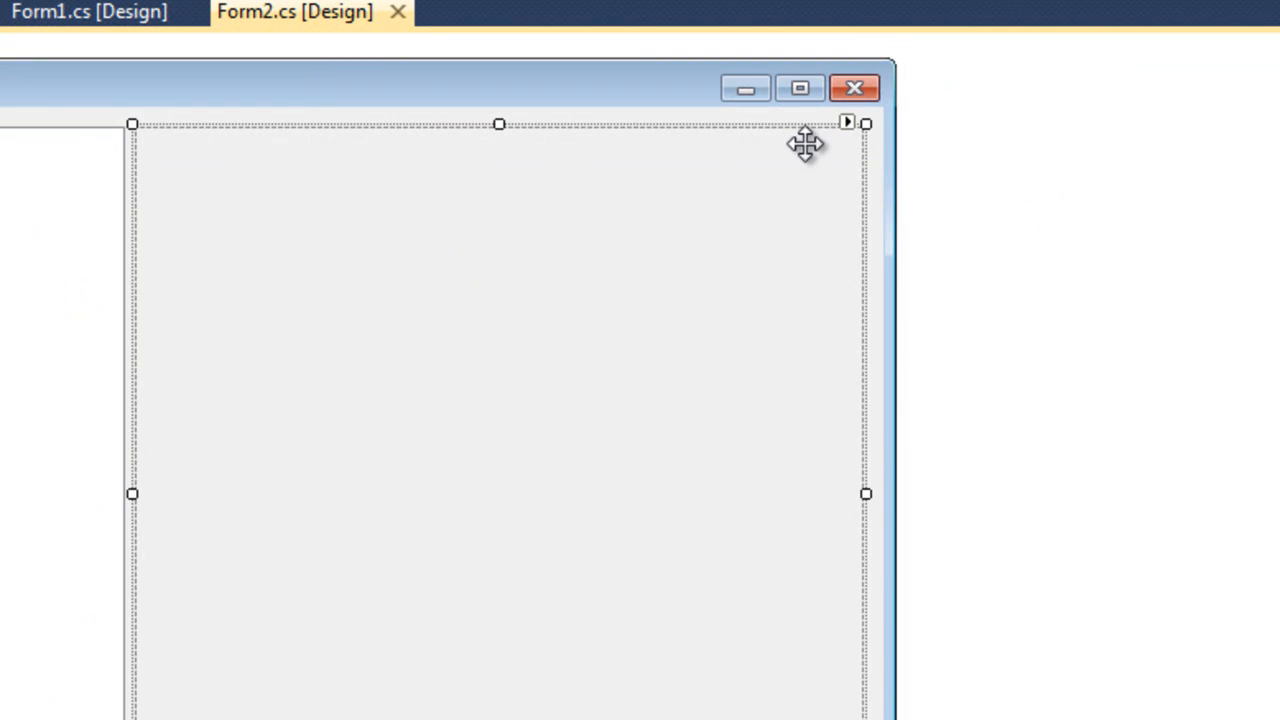
left_click(1207, 209)
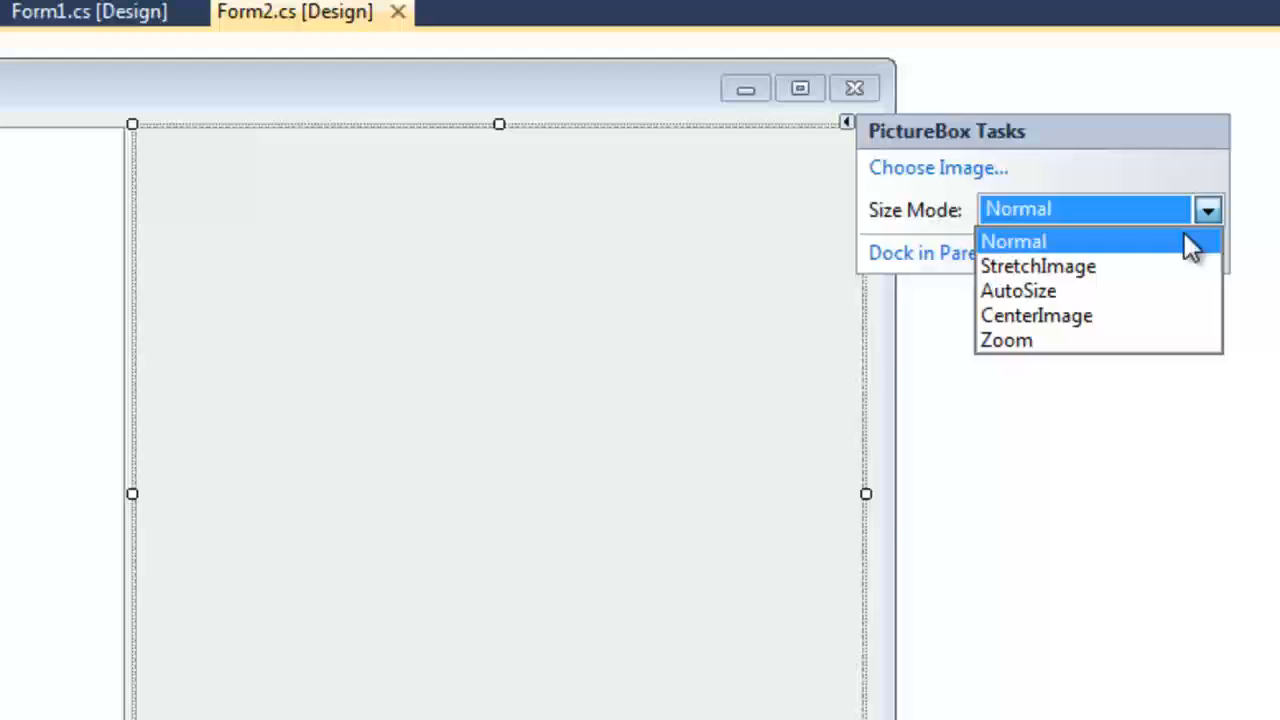
left_click(1037, 266)
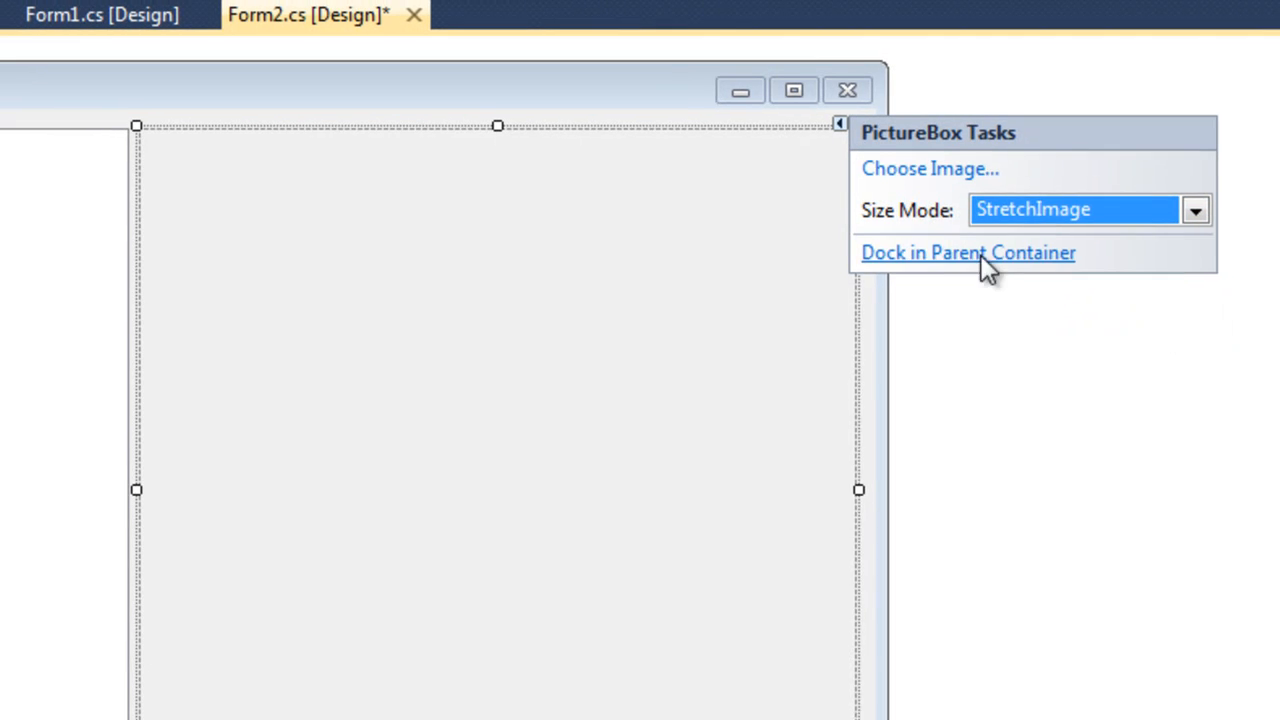
left_click(967, 252)
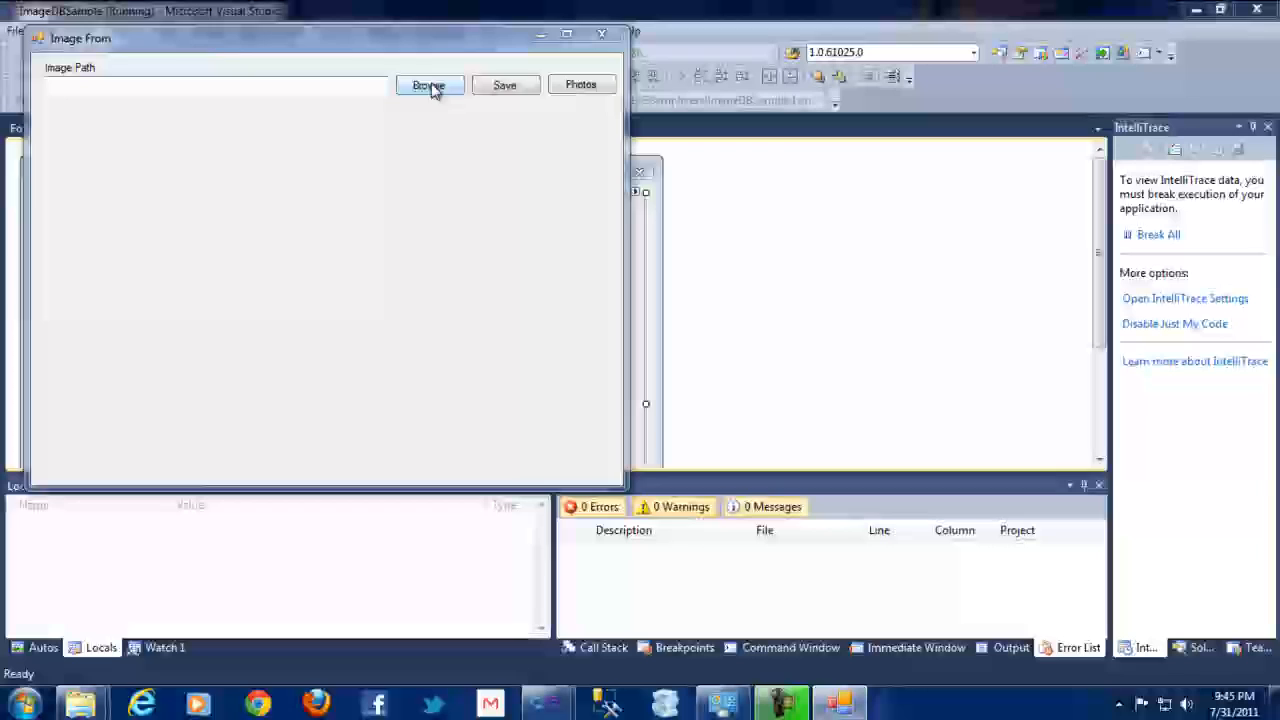
Browse and save the Desert, Hydrangeas and Jellyfish images, then open Photos
left_click(429, 84)
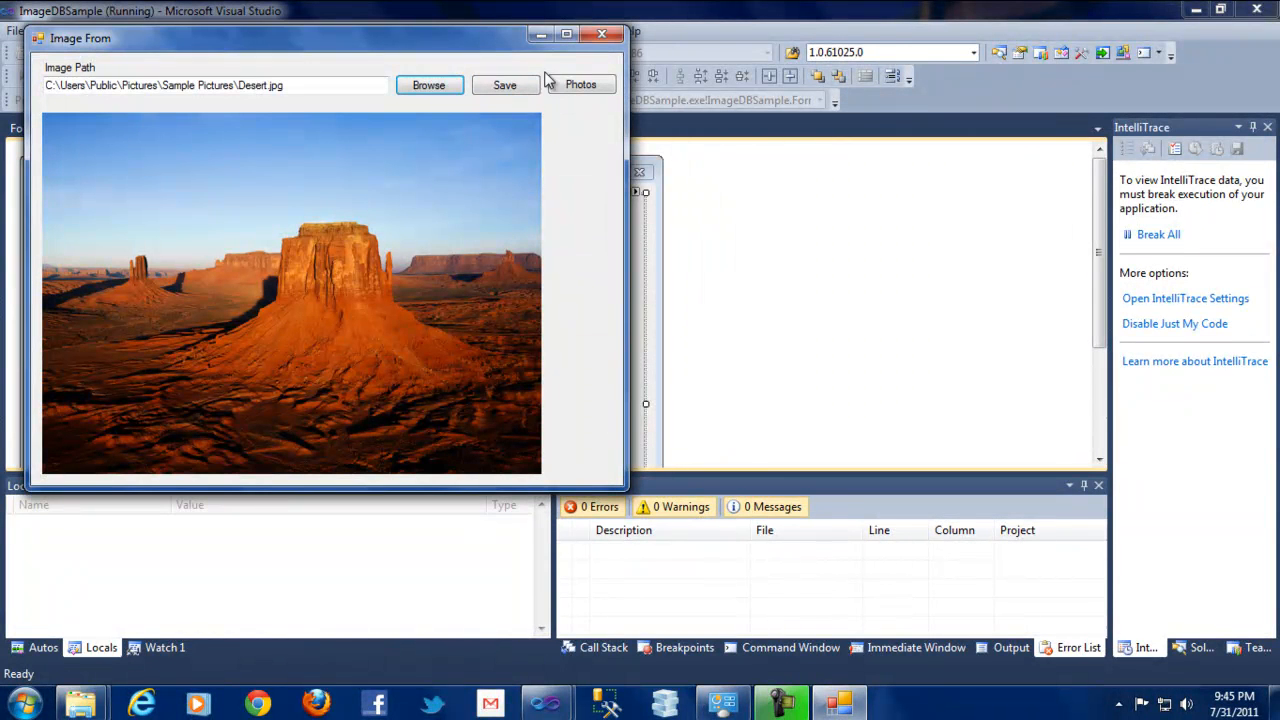
left_click(504, 85)
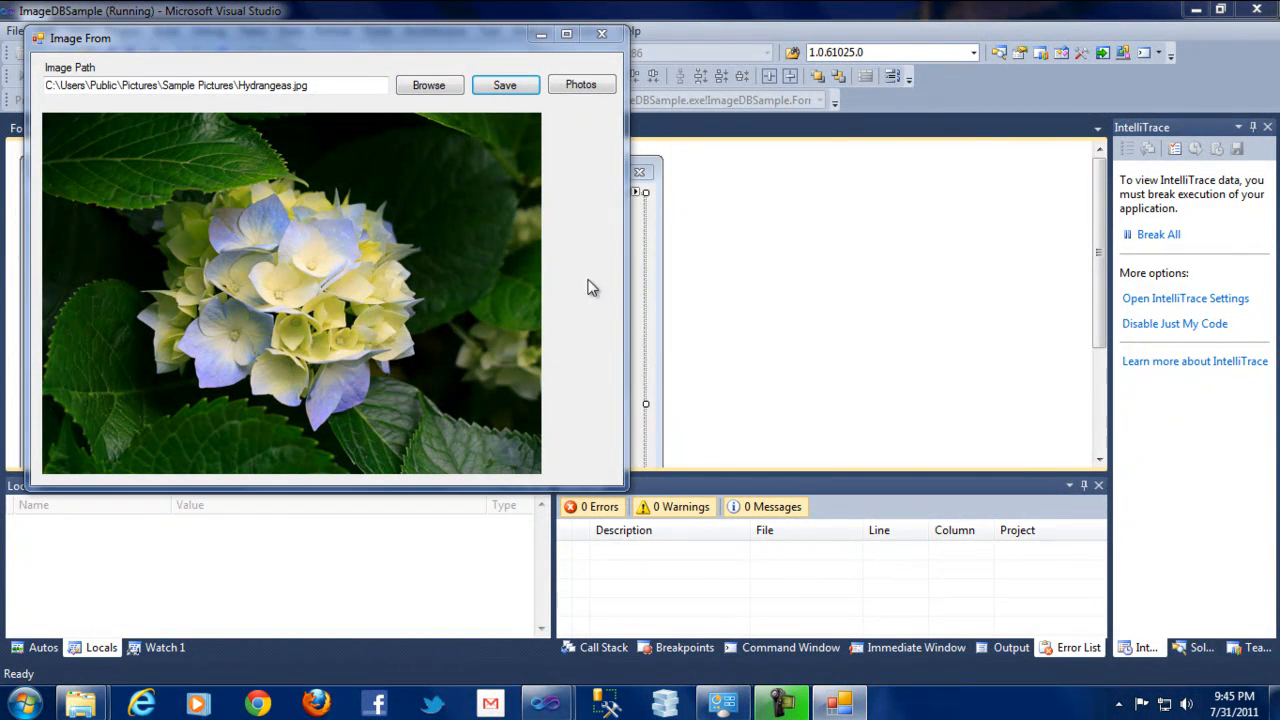
left_click(428, 85)
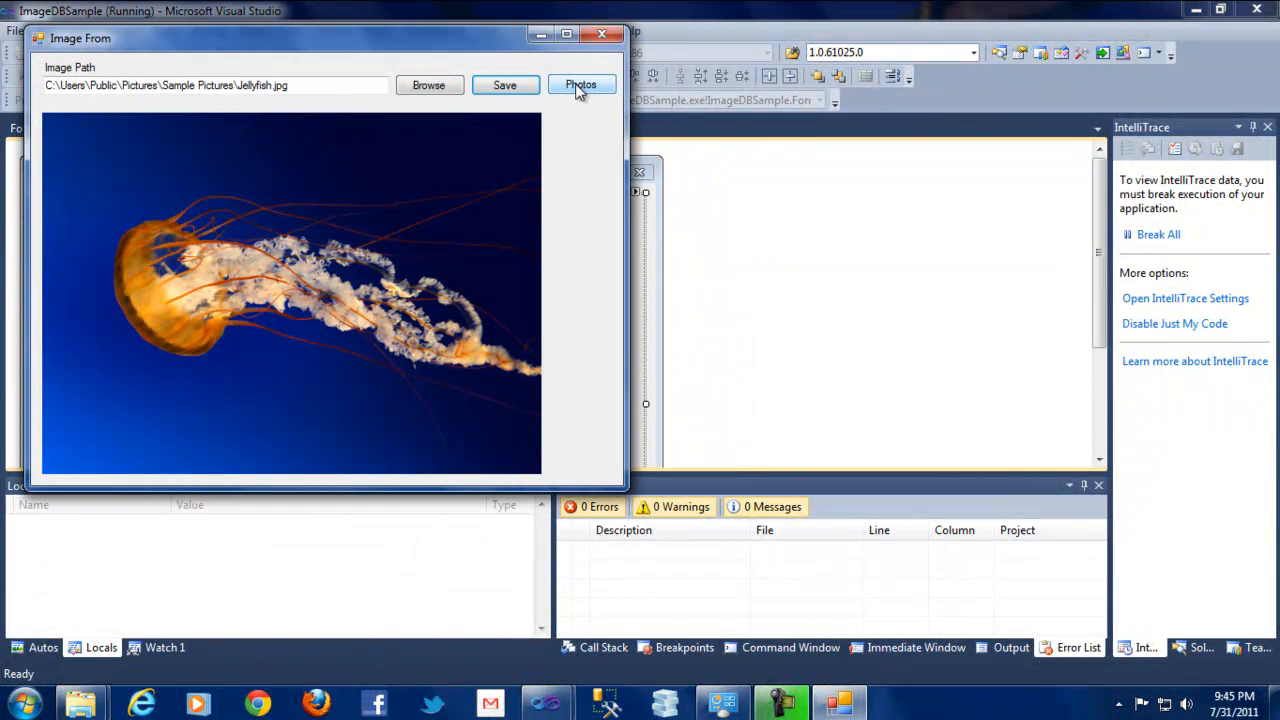
left_click(581, 84)
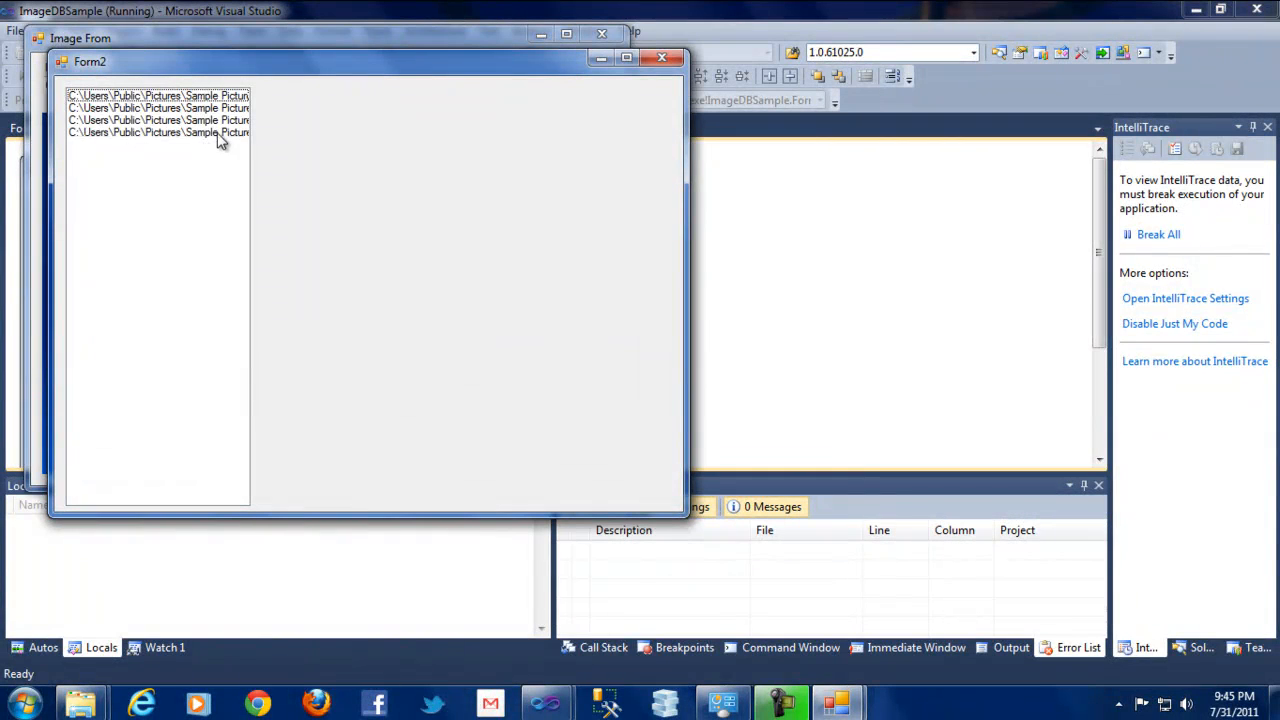
Select the Desert path, then the Jellyfish path, in Form2's listbox
left_click(157, 107)
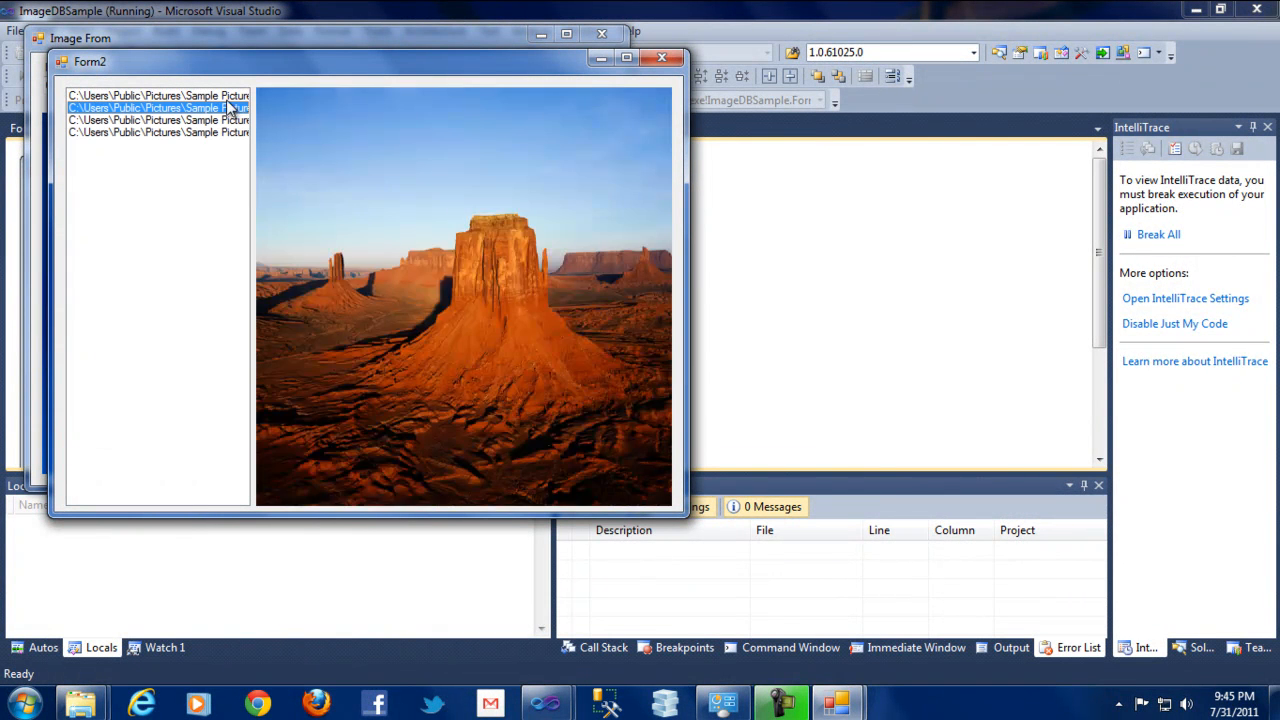
left_click(157, 132)
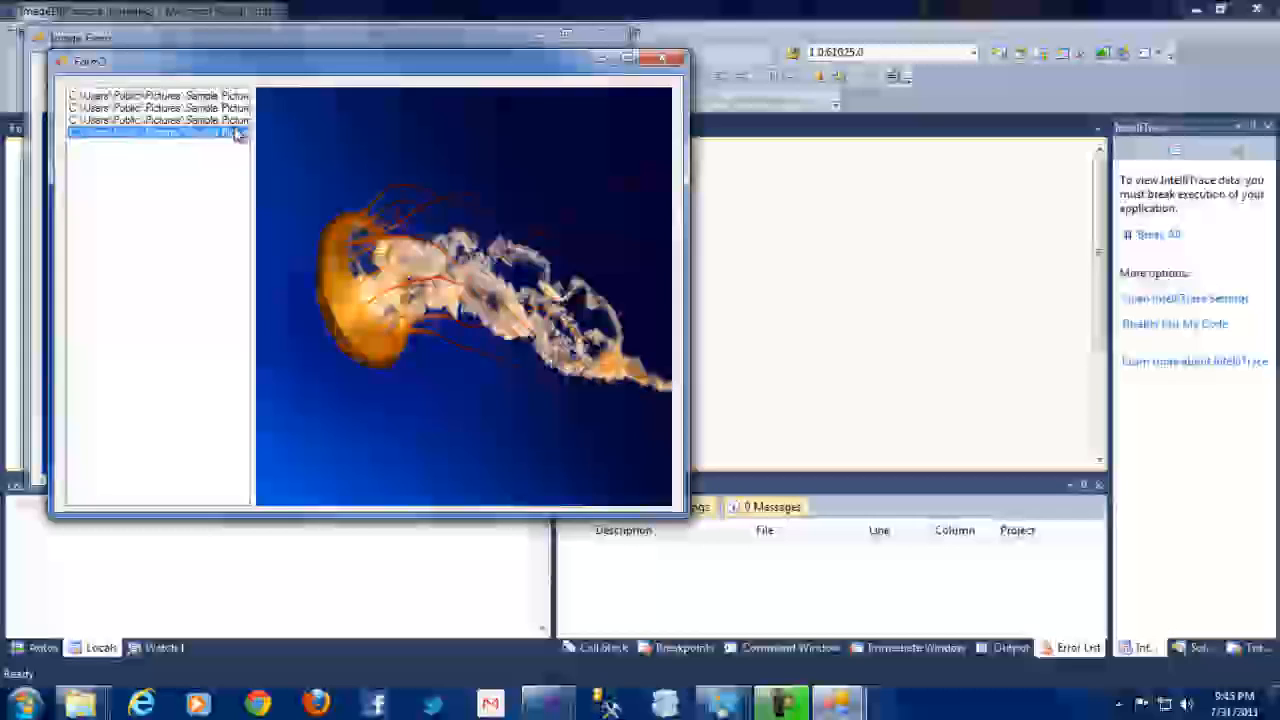